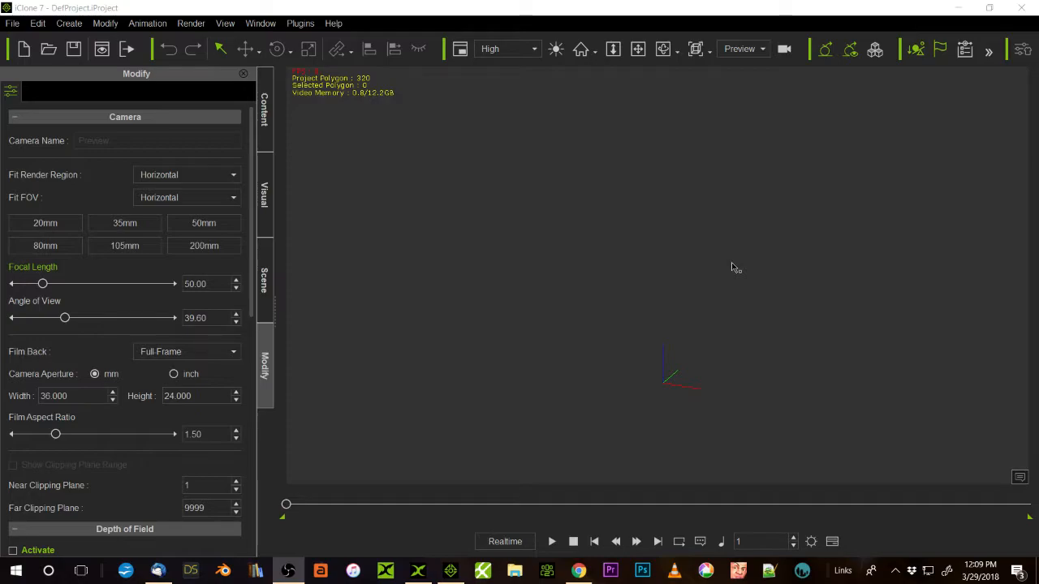
pyautogui.moveTo(565, 265)
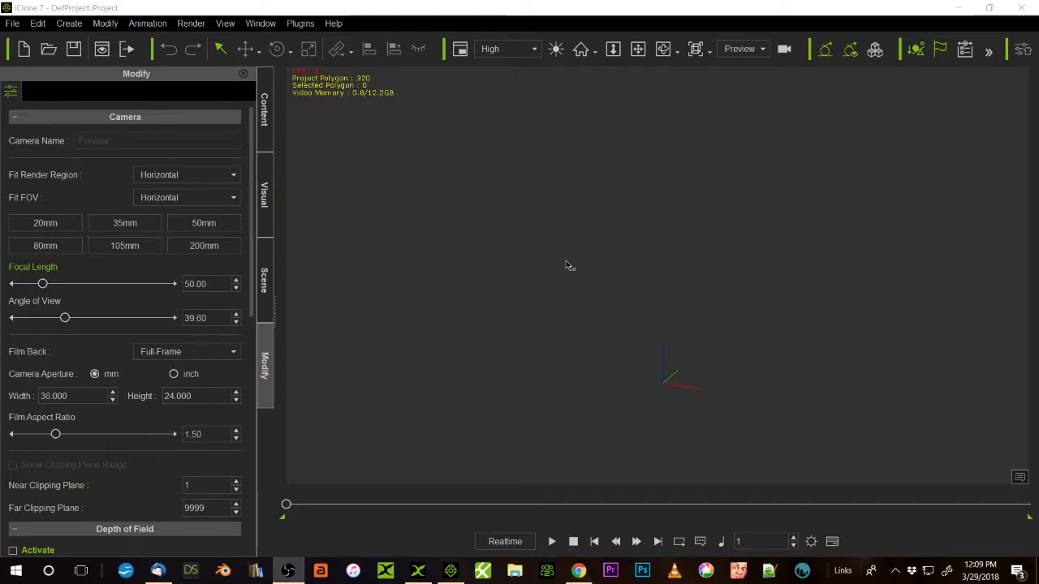
pyautogui.moveTo(390, 192)
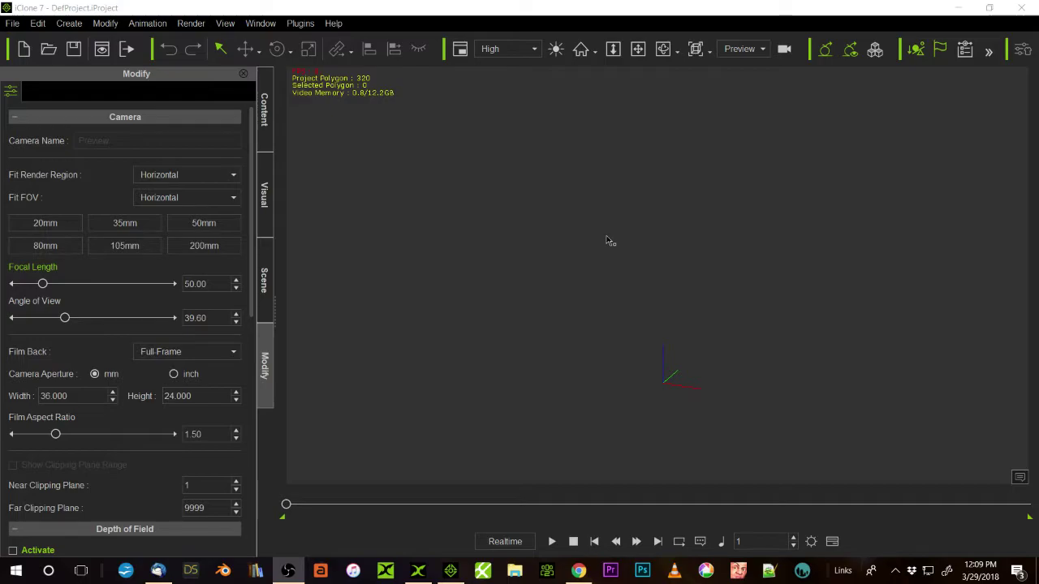
pyautogui.moveTo(521, 309)
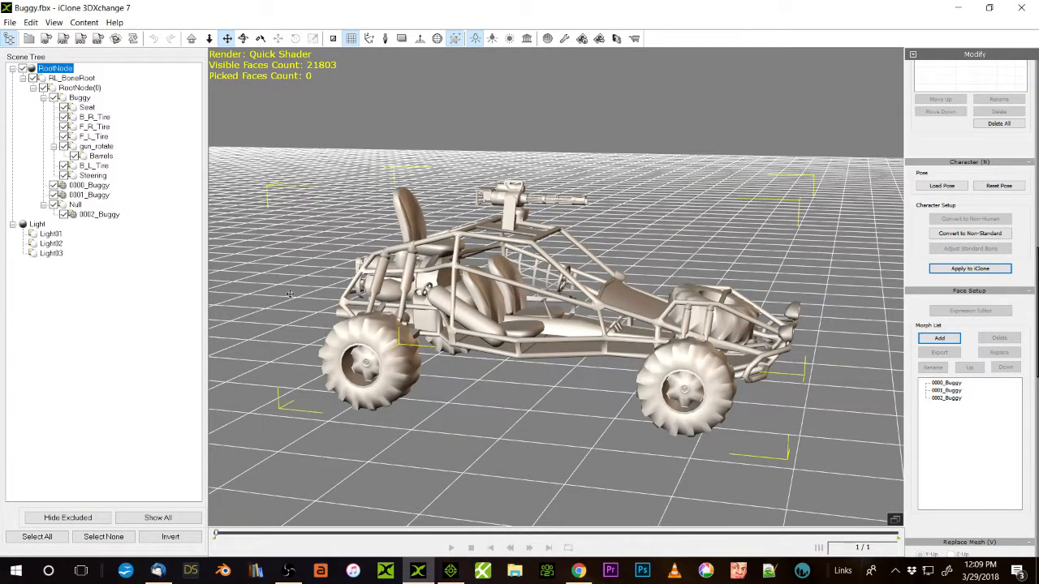
# Step: Start a new scene and import Buggy.fbx with the default FBX import settings
pyautogui.click(10, 23)
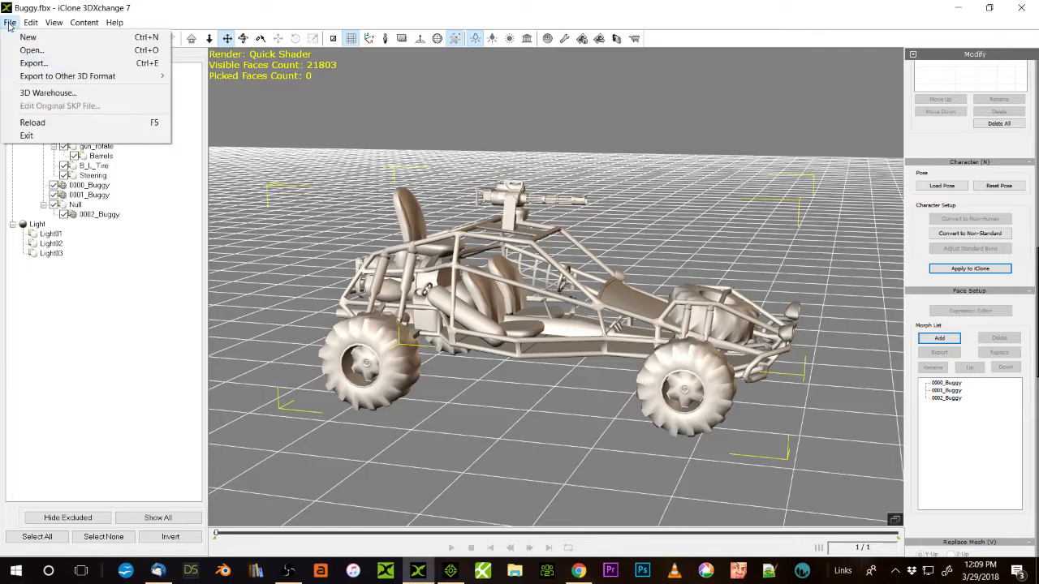
pyautogui.click(29, 35)
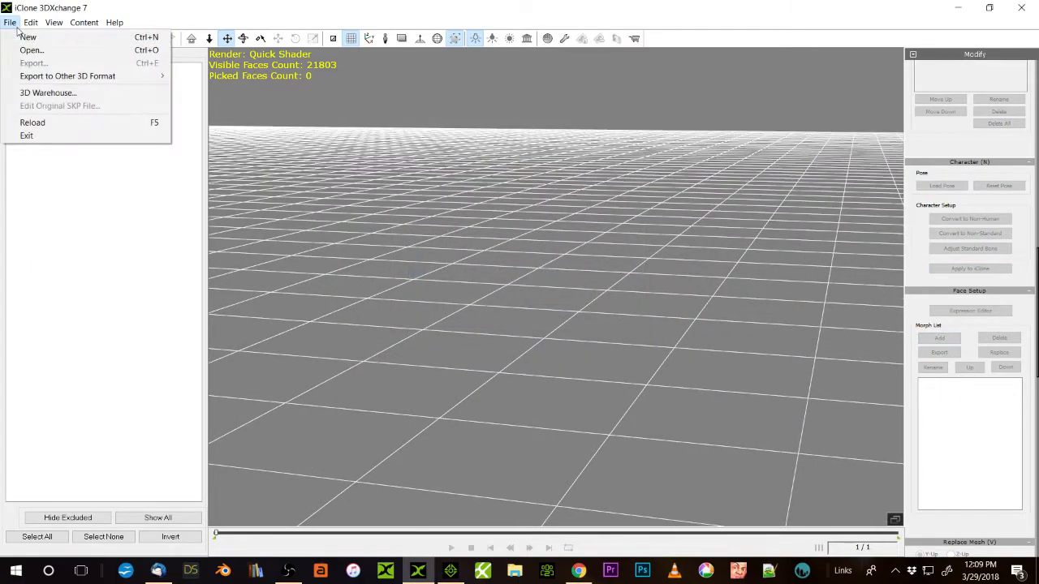
pyautogui.click(30, 49)
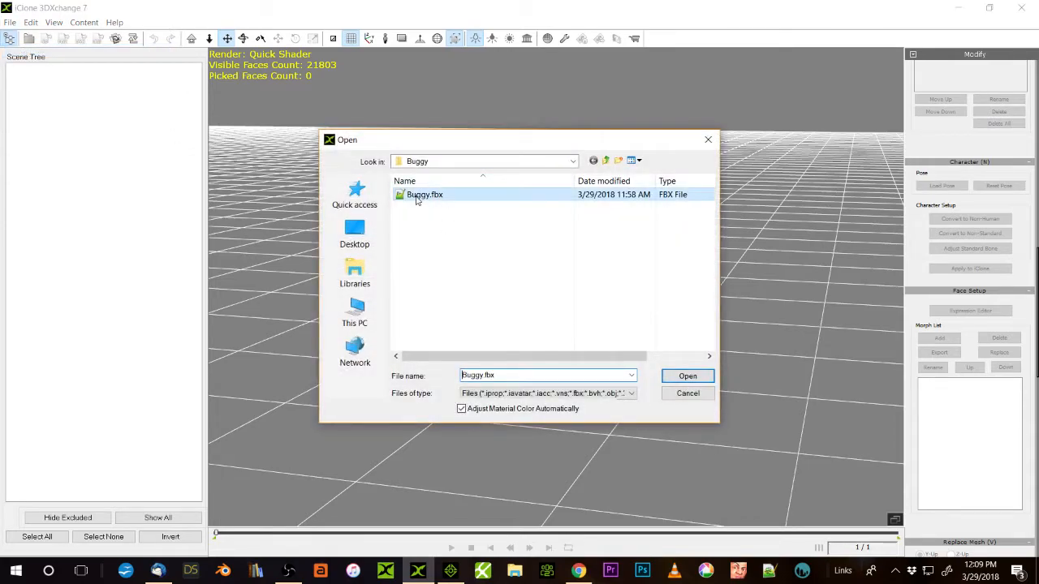
pyautogui.click(688, 376)
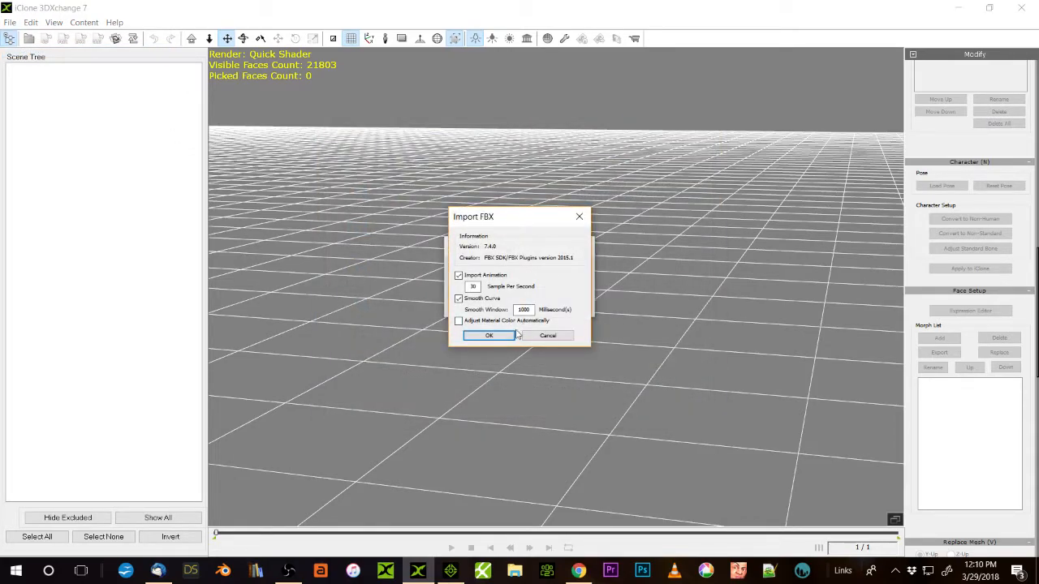
pyautogui.click(490, 335)
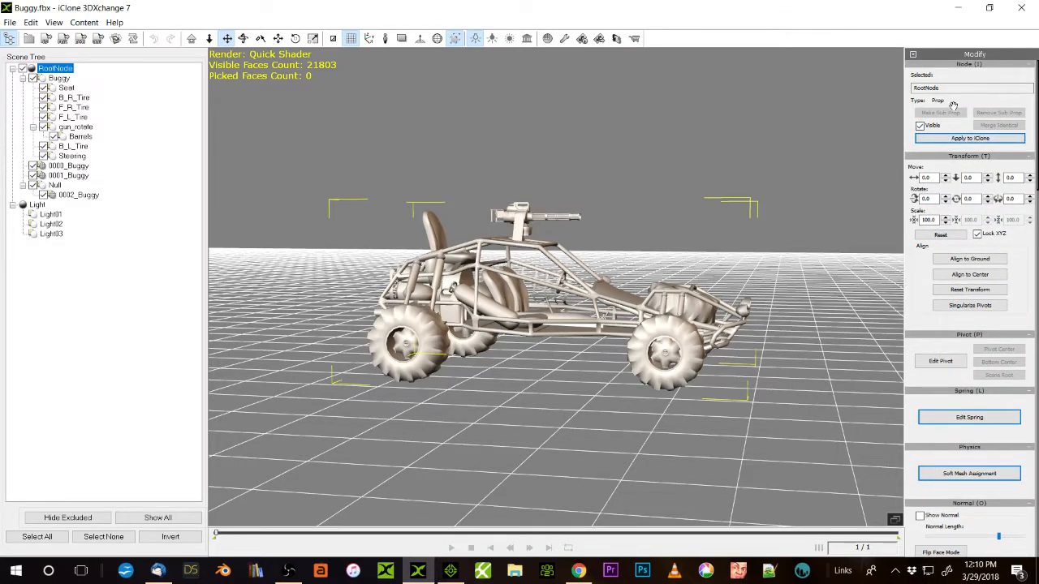
pyautogui.click(70, 94)
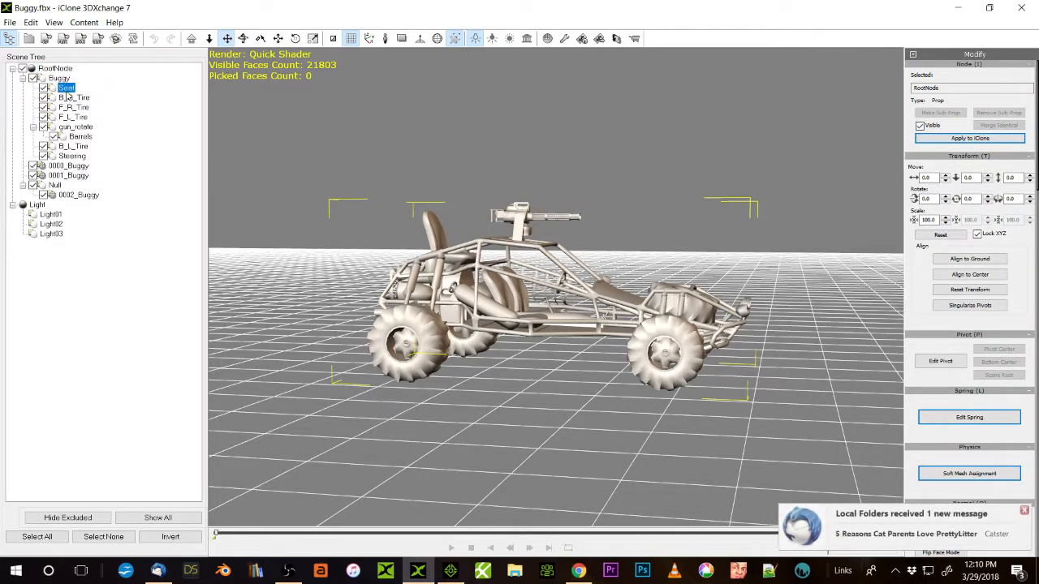
pyautogui.click(80, 114)
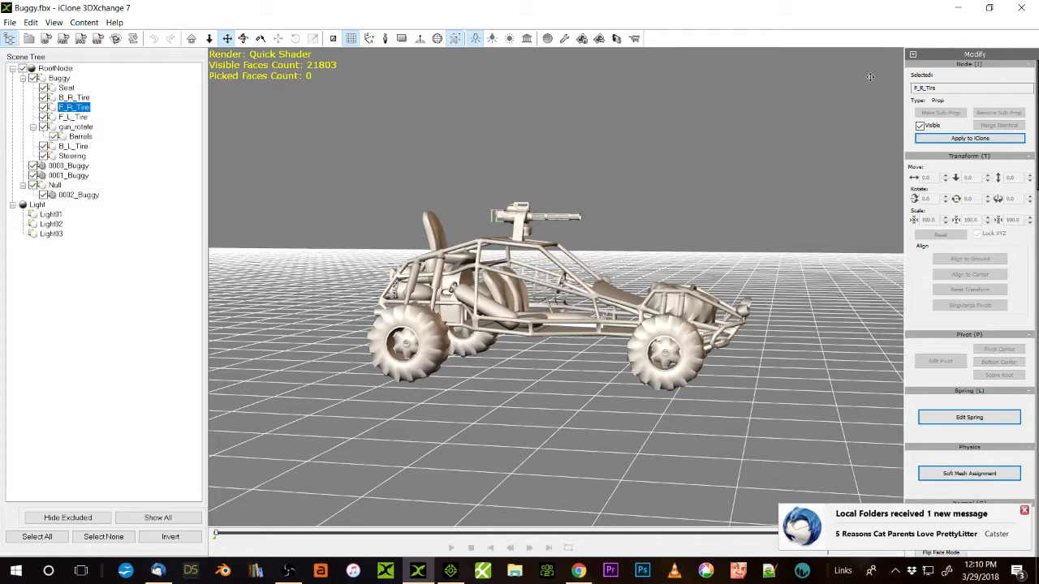
pyautogui.moveTo(939, 114)
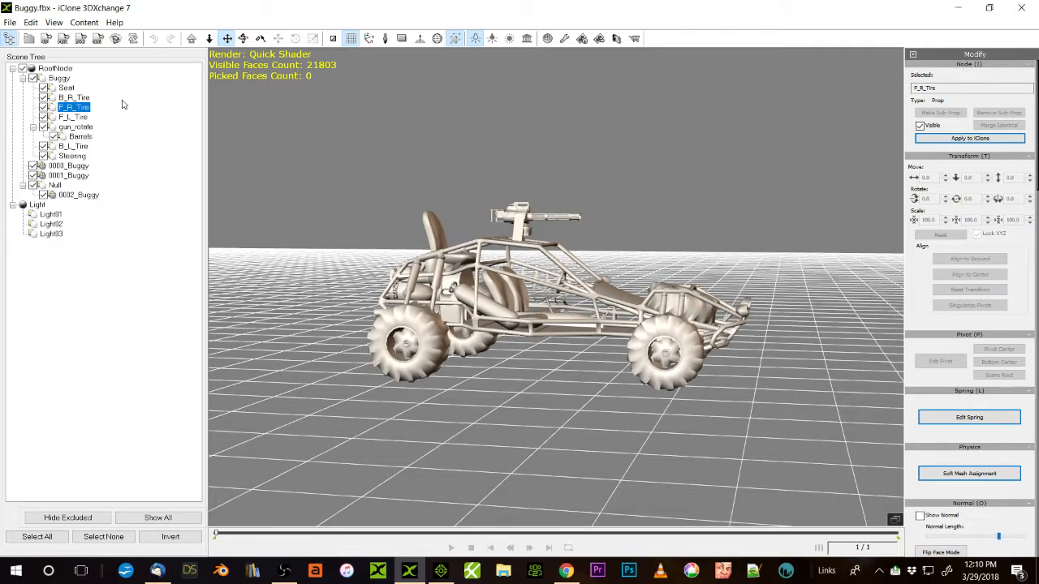
pyautogui.moveTo(478, 189)
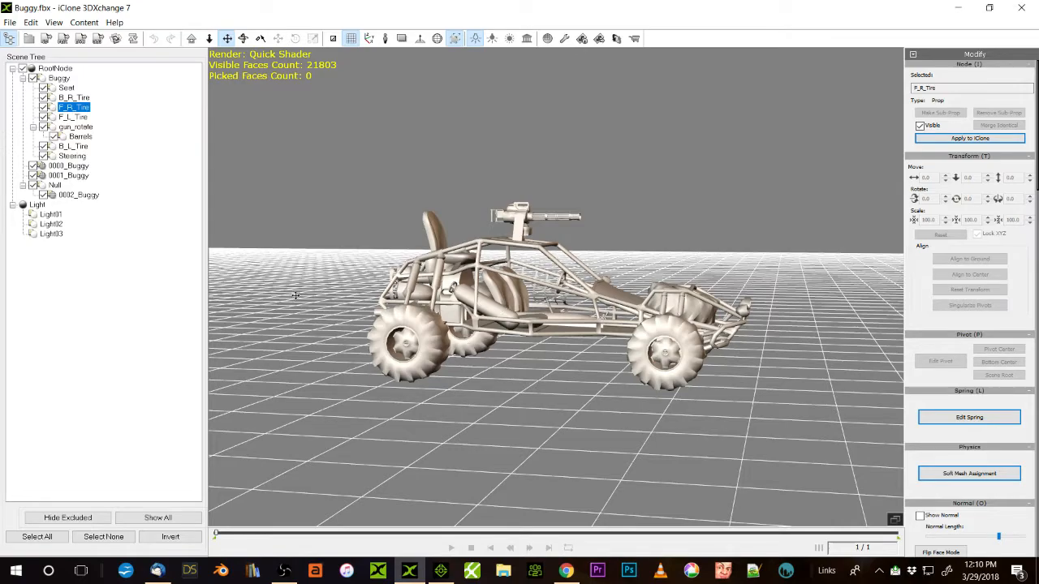
pyautogui.moveTo(664, 340)
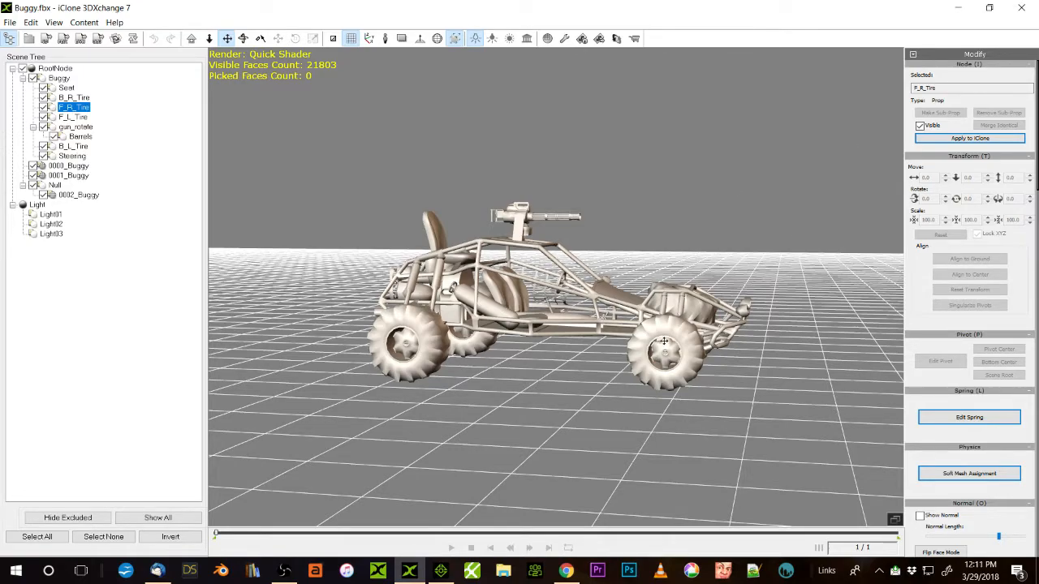
pyautogui.moveTo(422, 328)
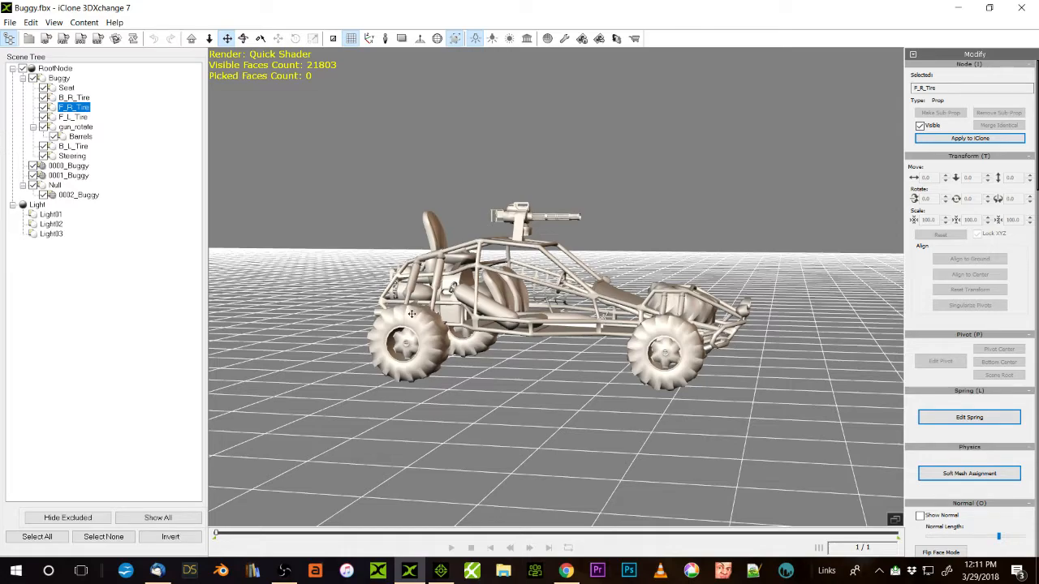
pyautogui.moveTo(562, 306)
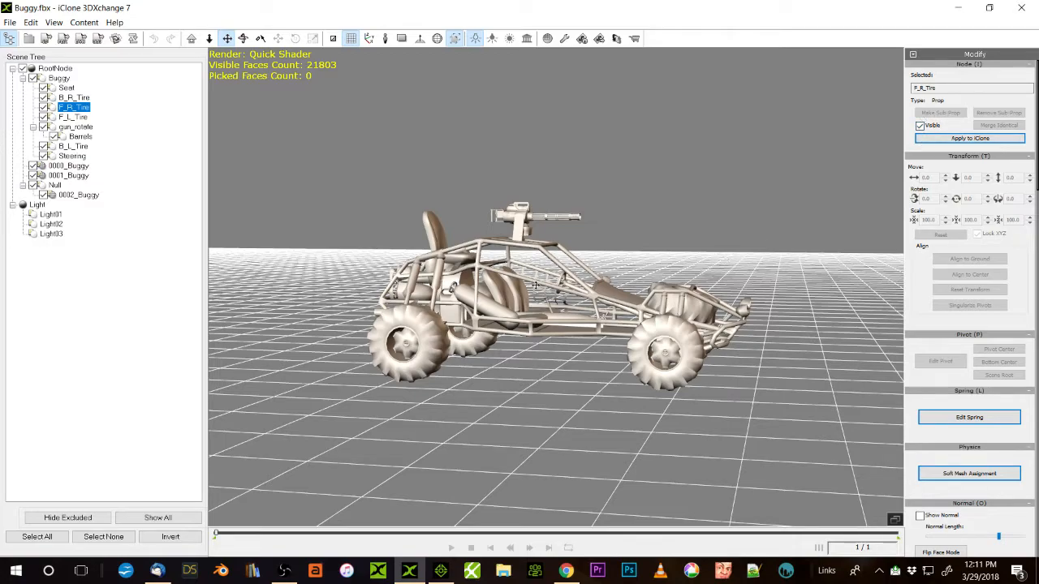
pyautogui.moveTo(909, 432)
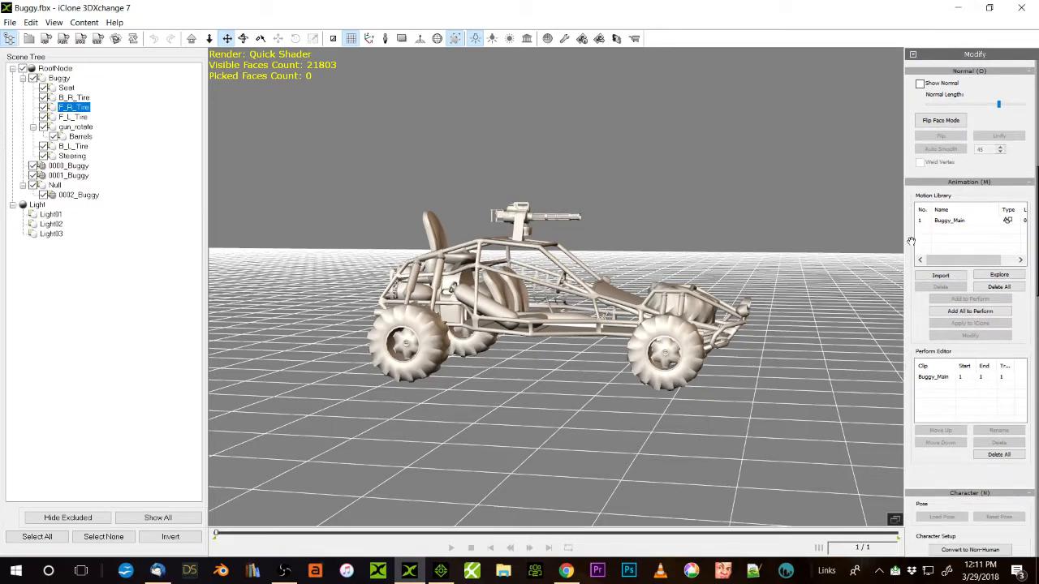
pyautogui.click(50, 68)
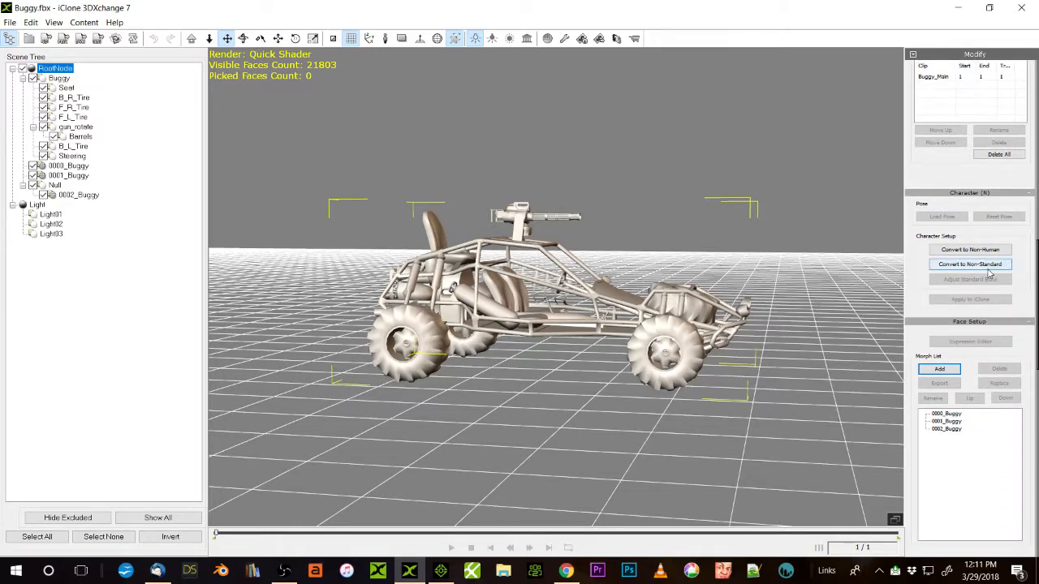
pyautogui.click(958, 263)
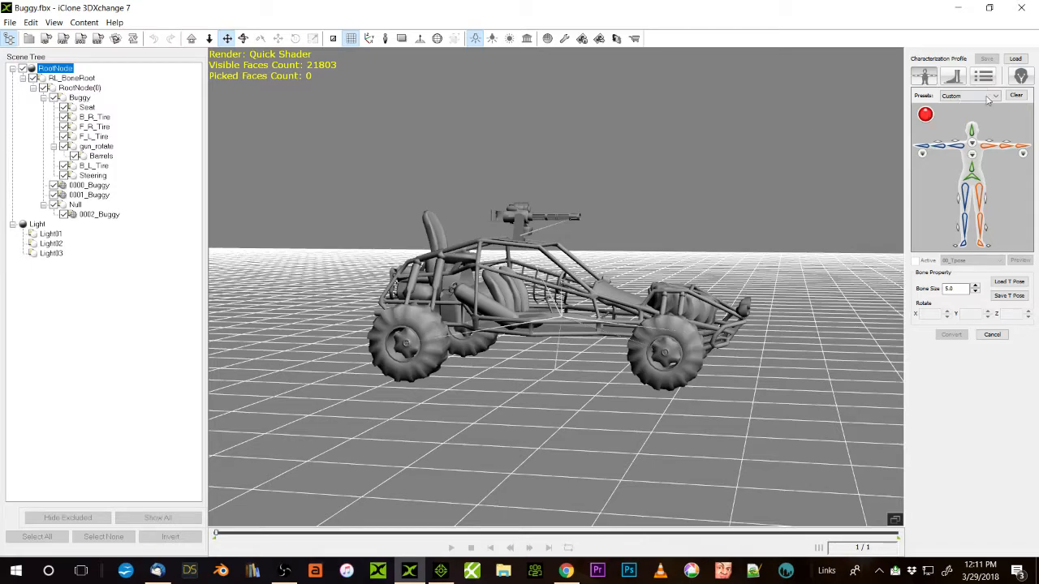
pyautogui.click(991, 335)
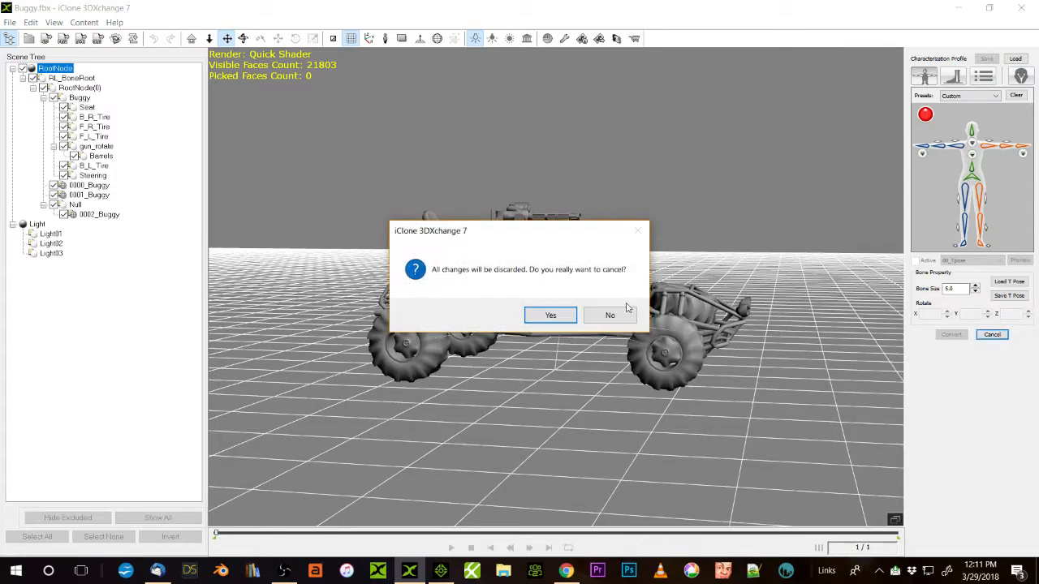
pyautogui.click(551, 315)
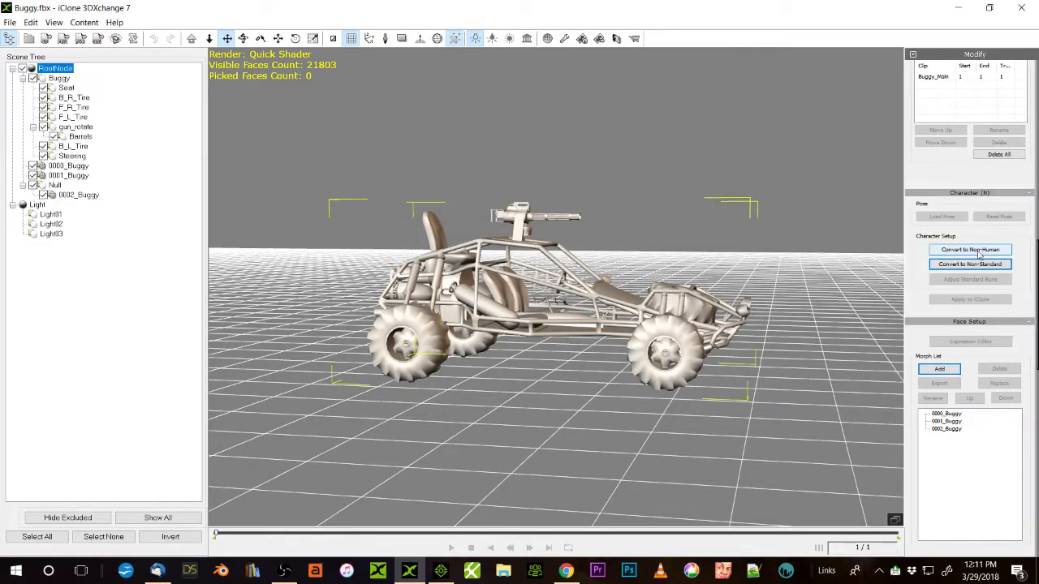
# Step: Convert the Buggy to a non-human character, adjusting the Buggy node's bone bounding size
pyautogui.click(971, 251)
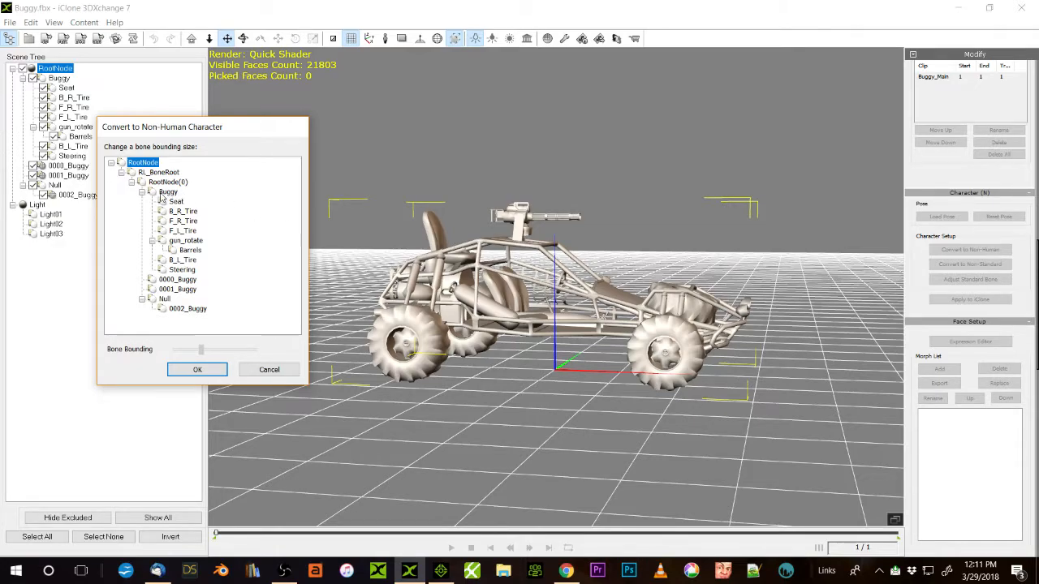
pyautogui.click(169, 191)
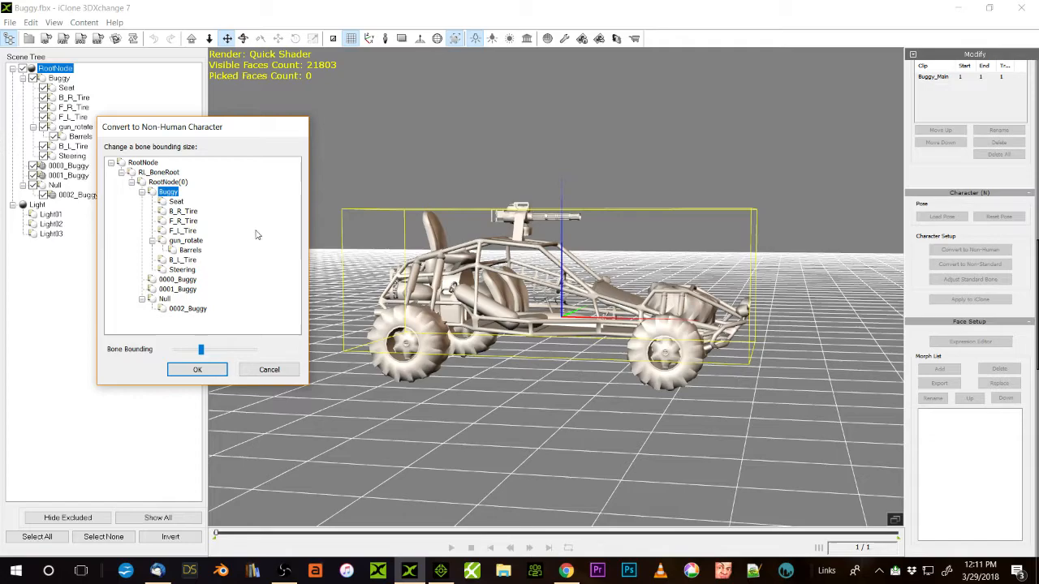
pyautogui.moveTo(140, 359)
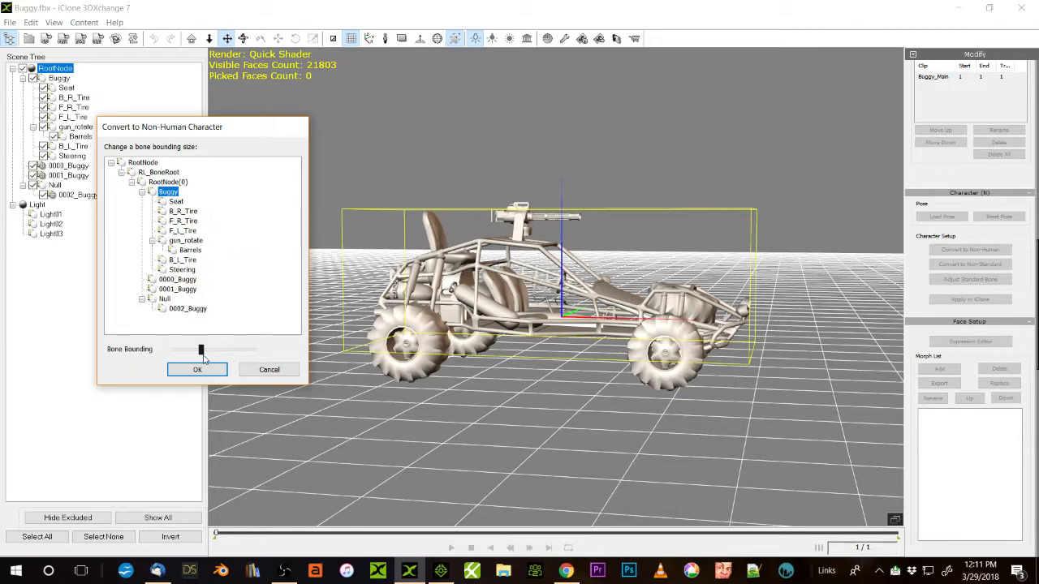
pyautogui.moveTo(202, 351); pyautogui.dragTo(198, 351)
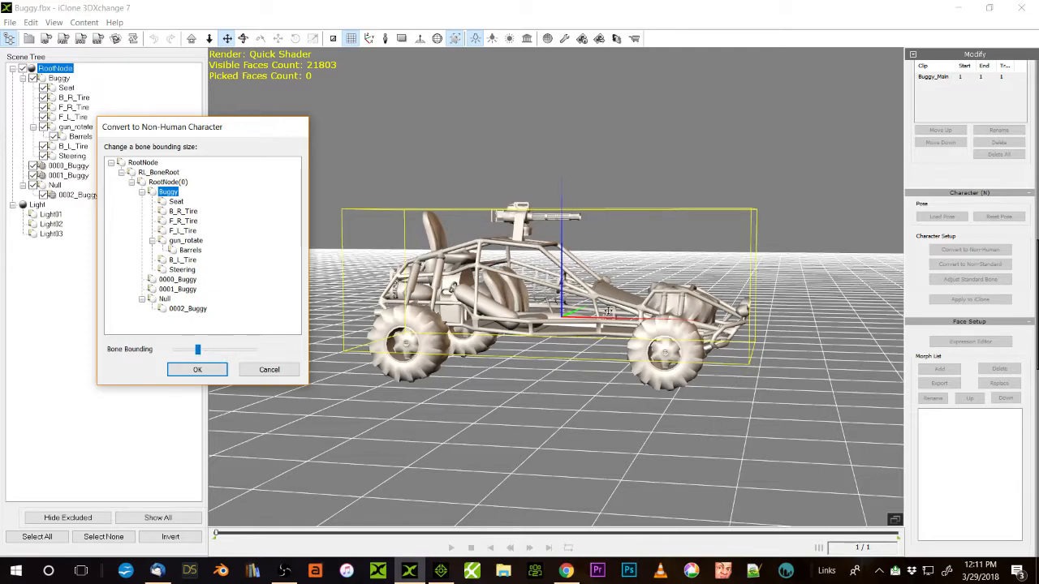
pyautogui.moveTo(372, 282)
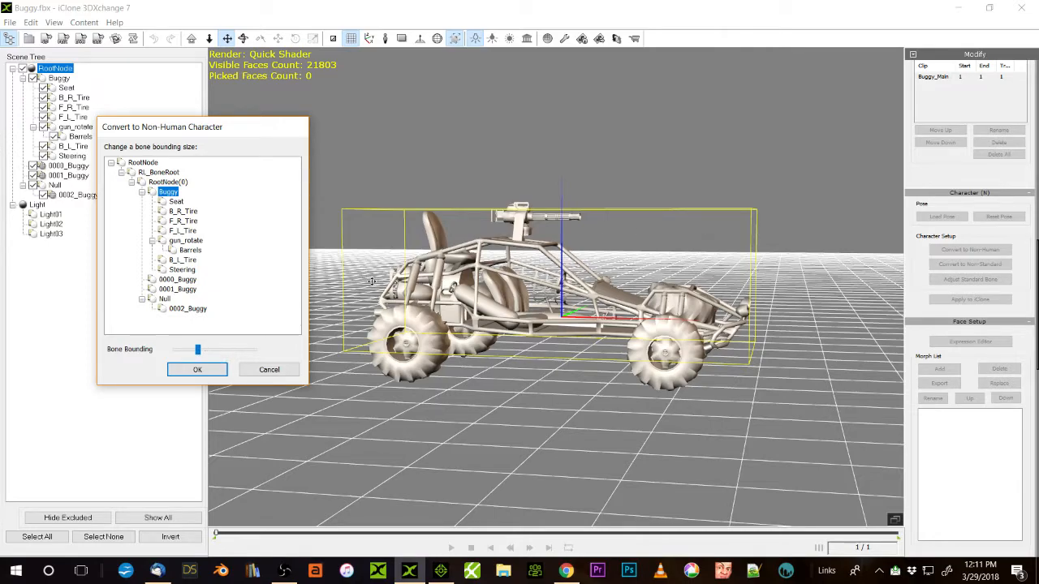
pyautogui.moveTo(617, 221)
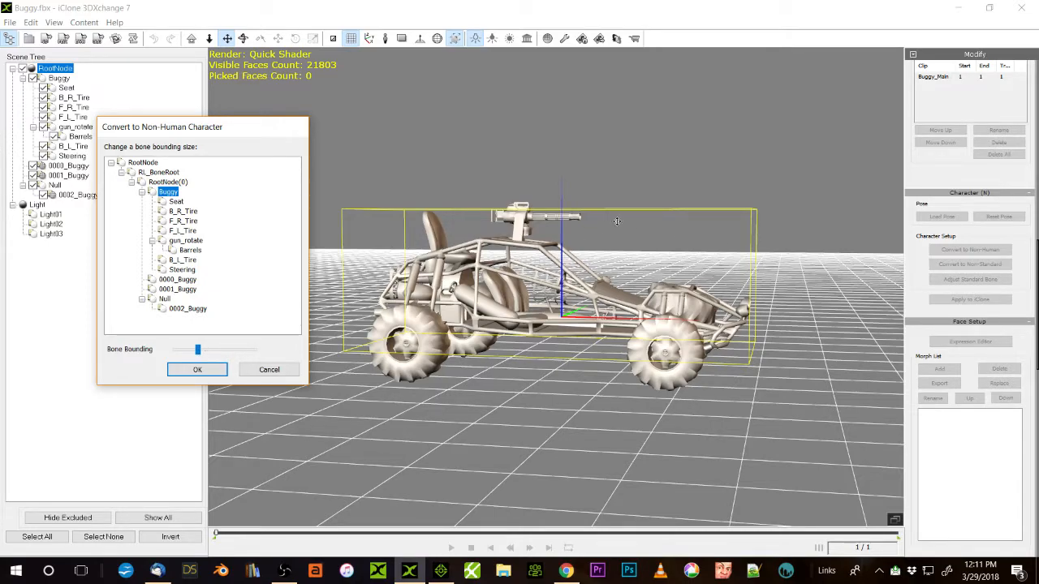
pyautogui.moveTo(601, 341)
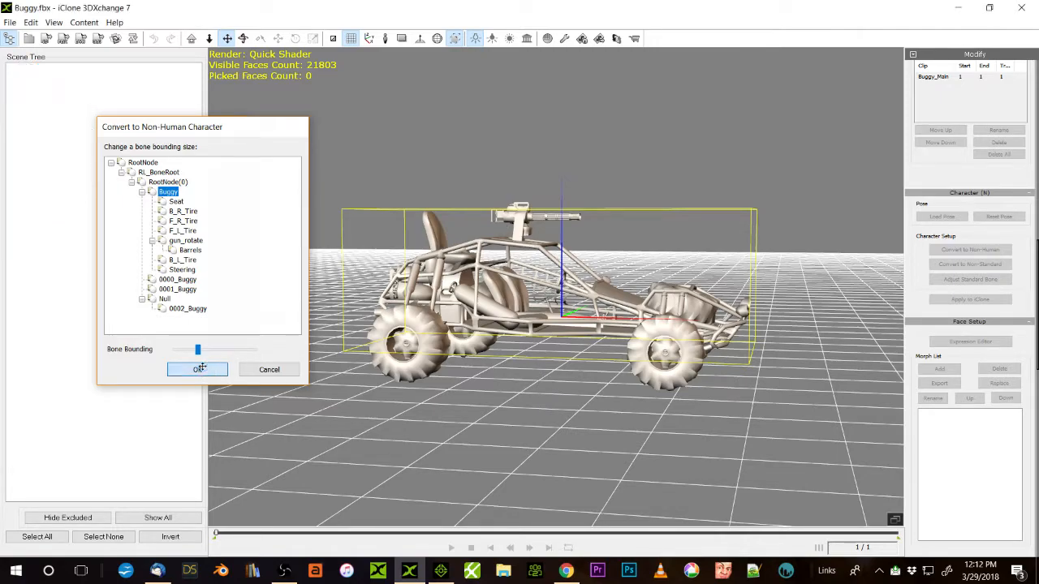
pyautogui.click(198, 370)
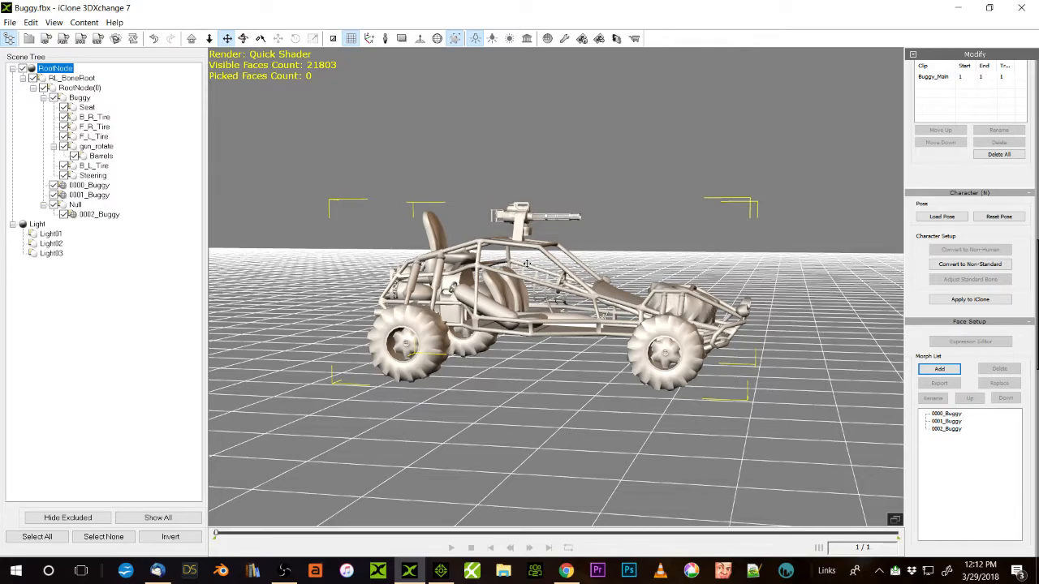
pyautogui.moveTo(531, 375)
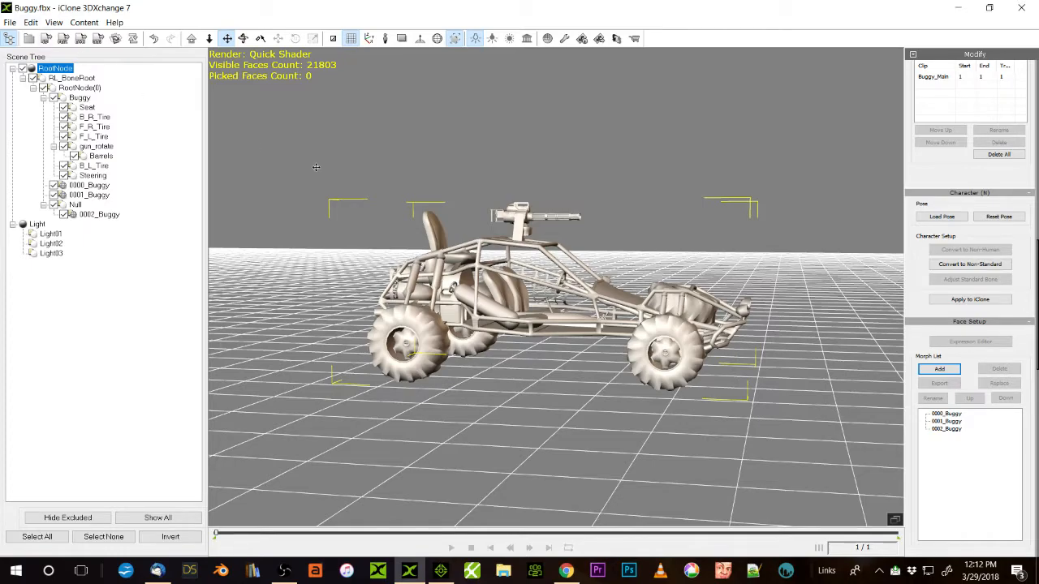
pyautogui.moveTo(431, 209)
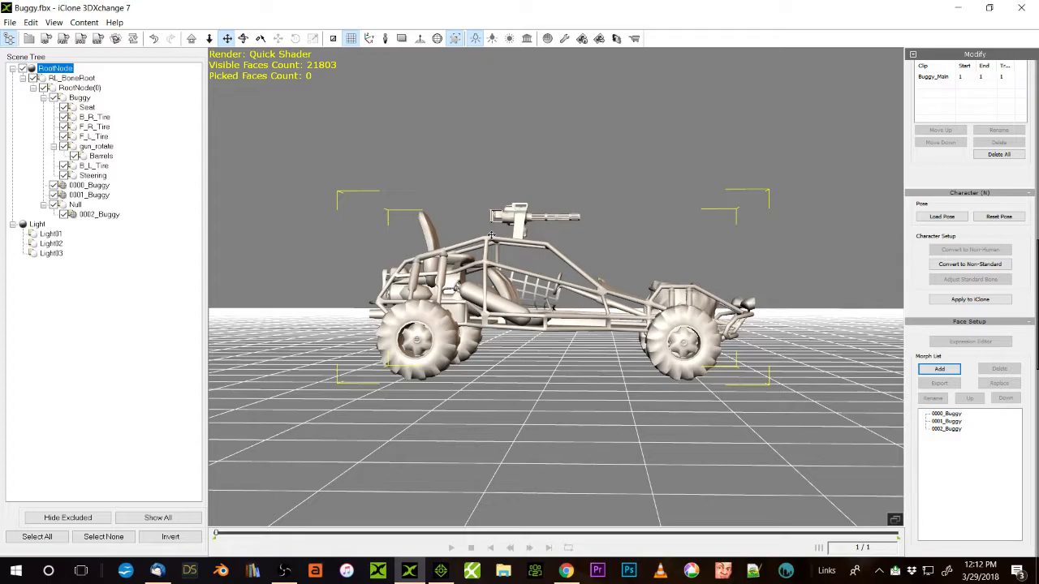
pyautogui.moveTo(565, 344)
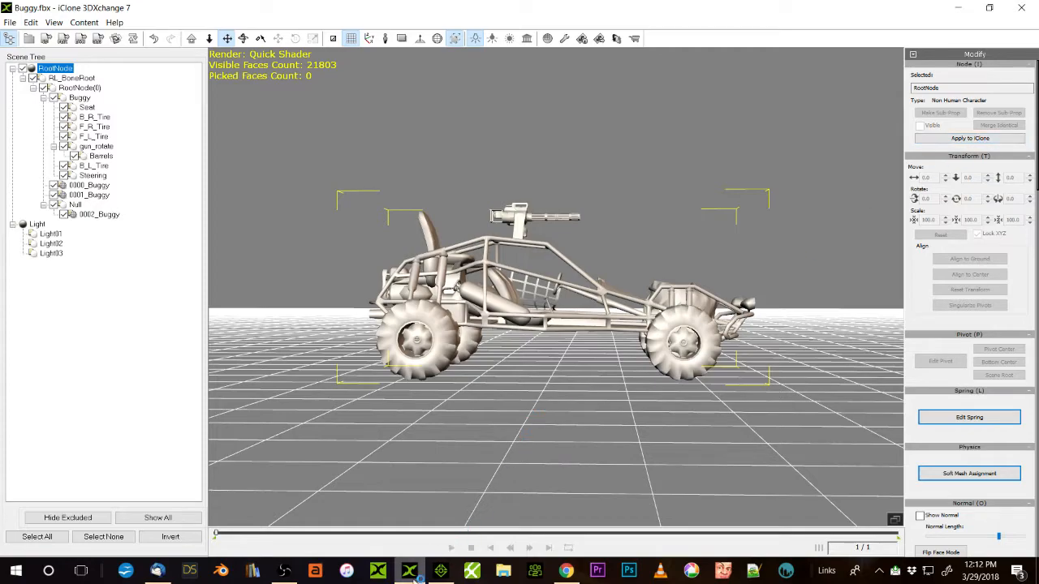
# Step: Inspect the converted Buggy's root node, confirming Type: Non-Human Character
pyautogui.click(440, 571)
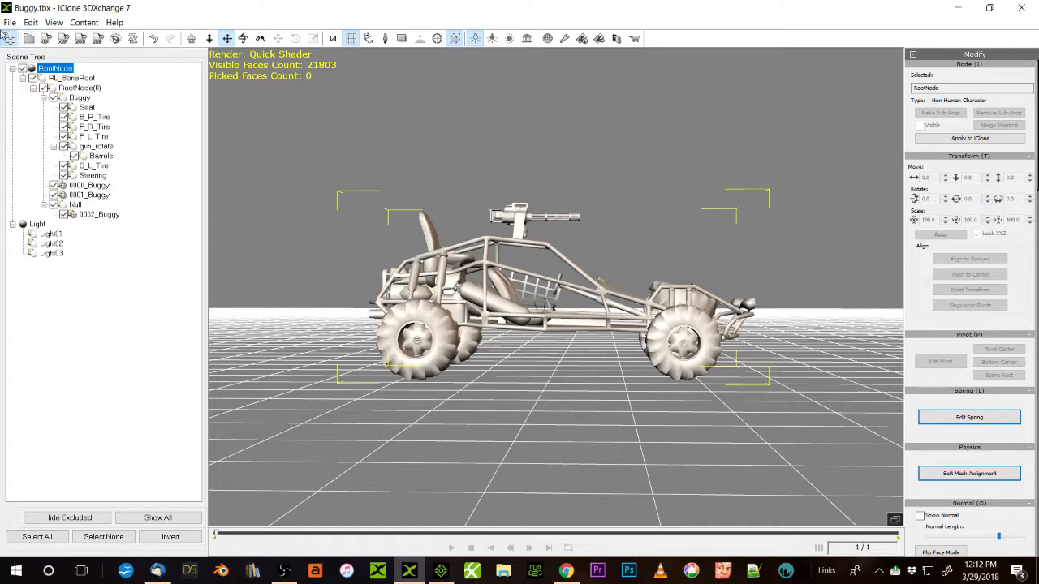
# Step: Export the Buggy as iClone content with animation; the export fails and the message is dismissed
pyautogui.click(10, 23)
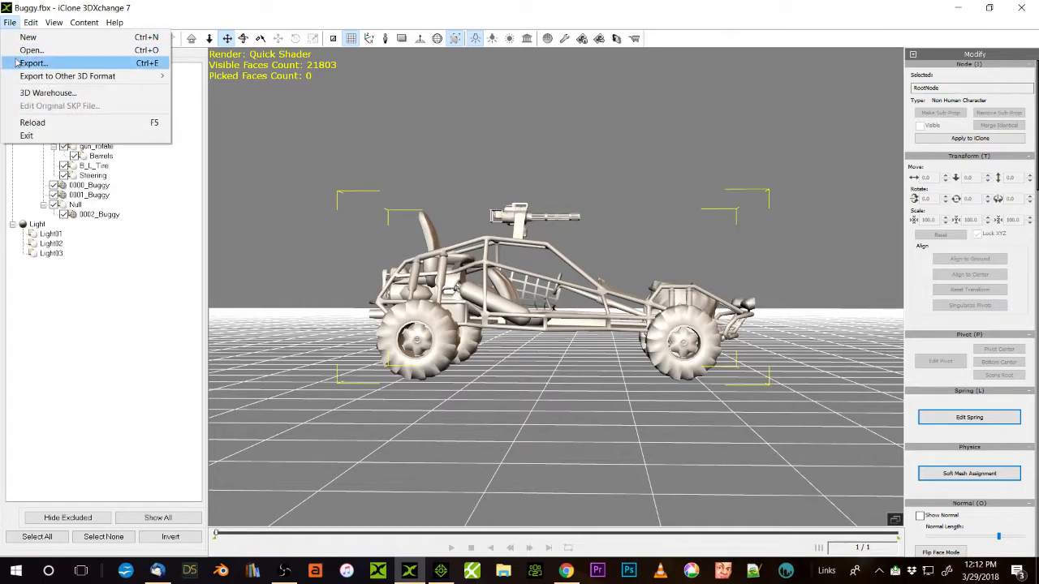
pyautogui.click(36, 62)
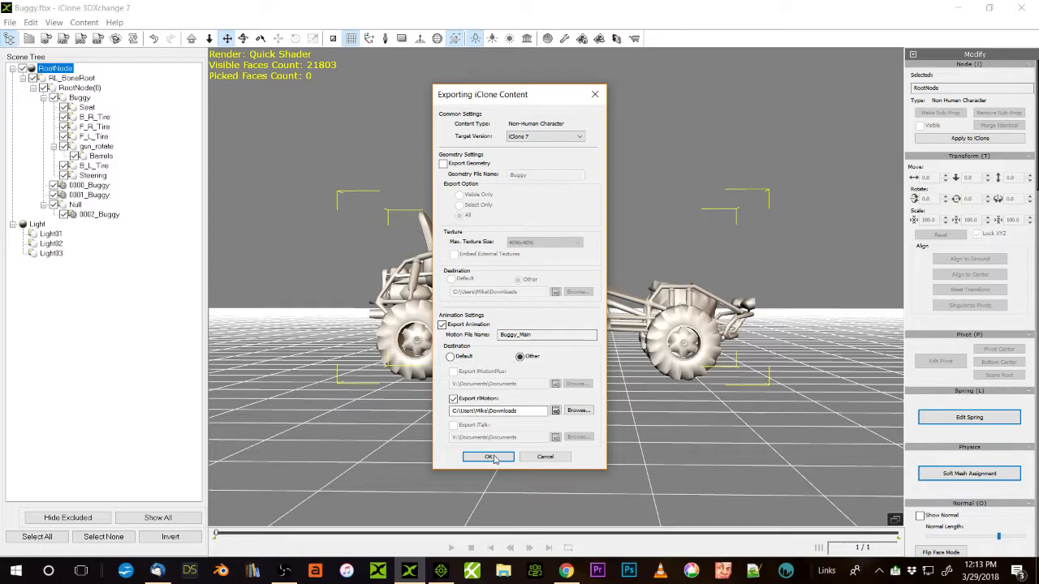
pyautogui.click(487, 458)
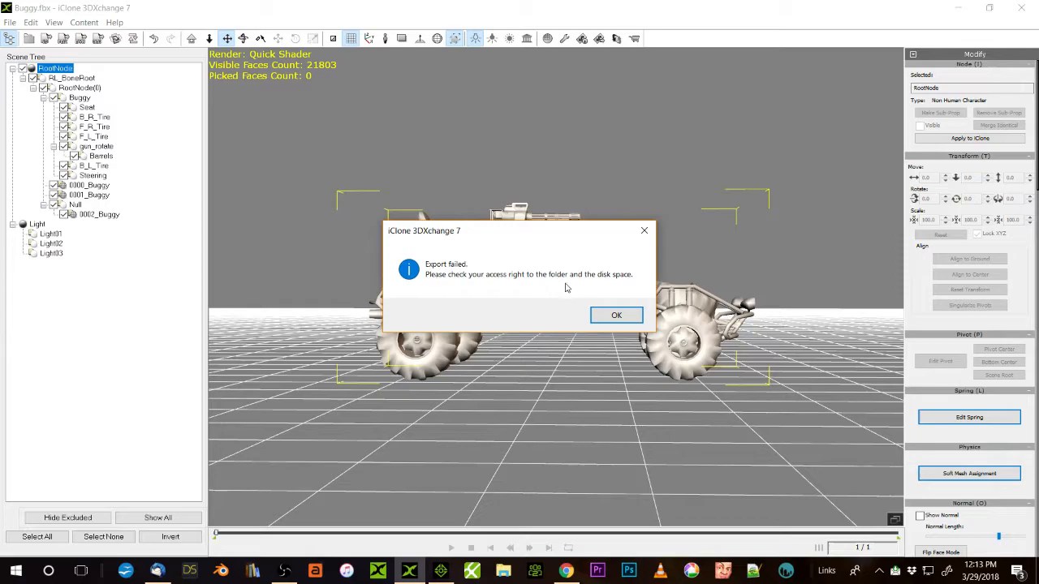
pyautogui.moveTo(423, 289)
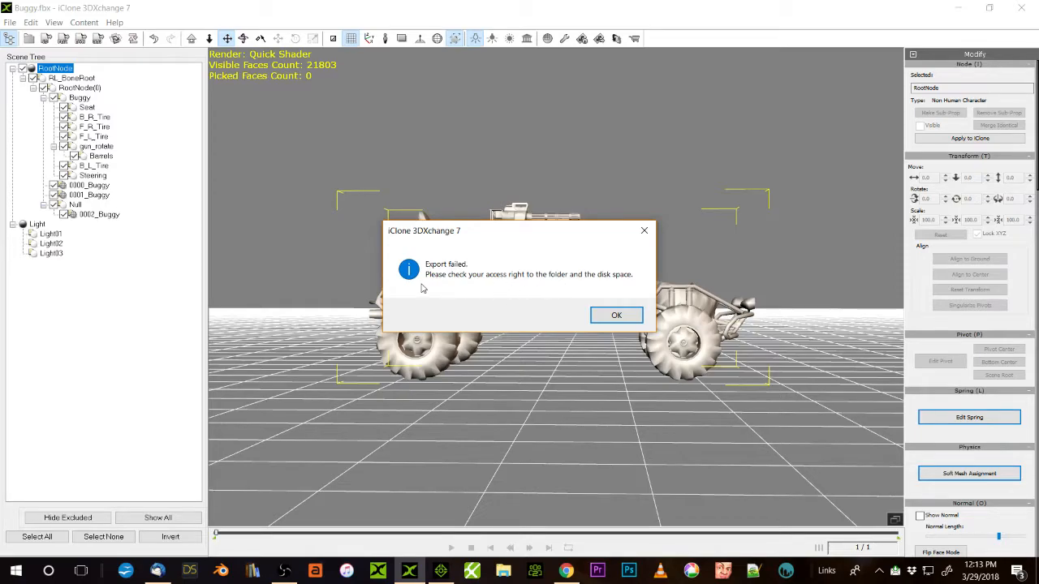
pyautogui.moveTo(588, 293)
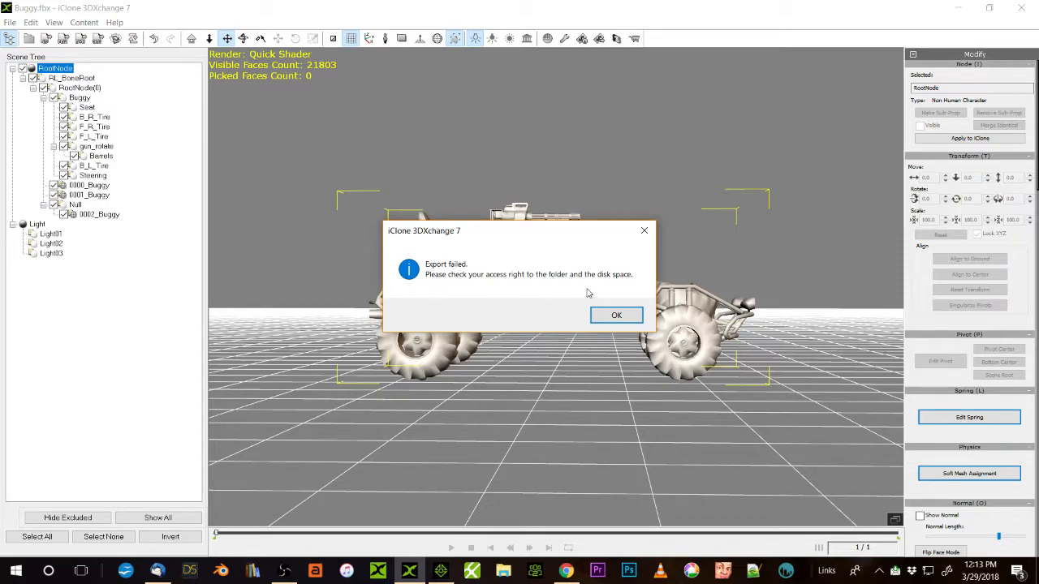
pyautogui.moveTo(435, 282)
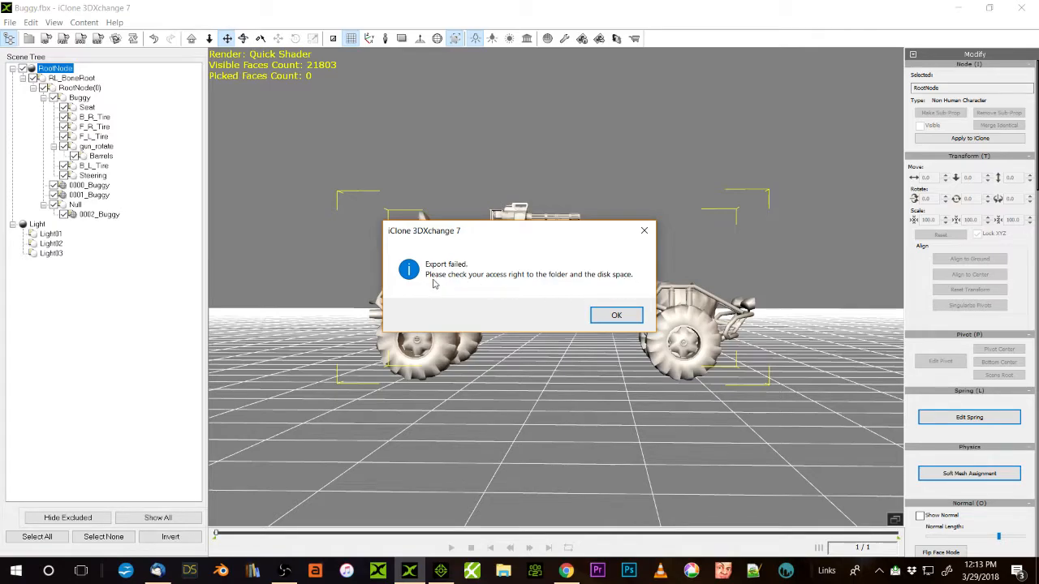
pyautogui.moveTo(597, 282)
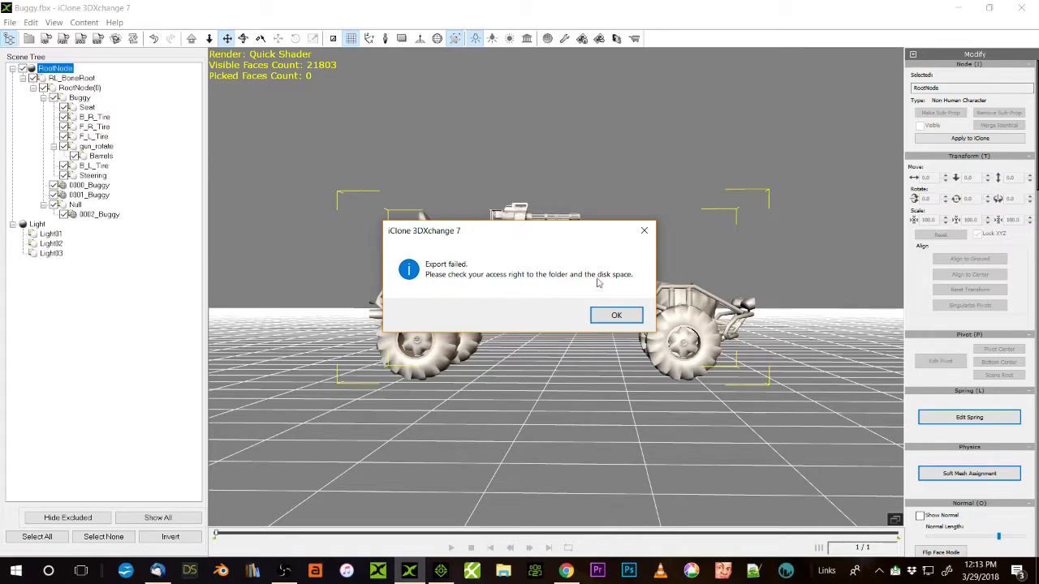
pyautogui.moveTo(612, 302)
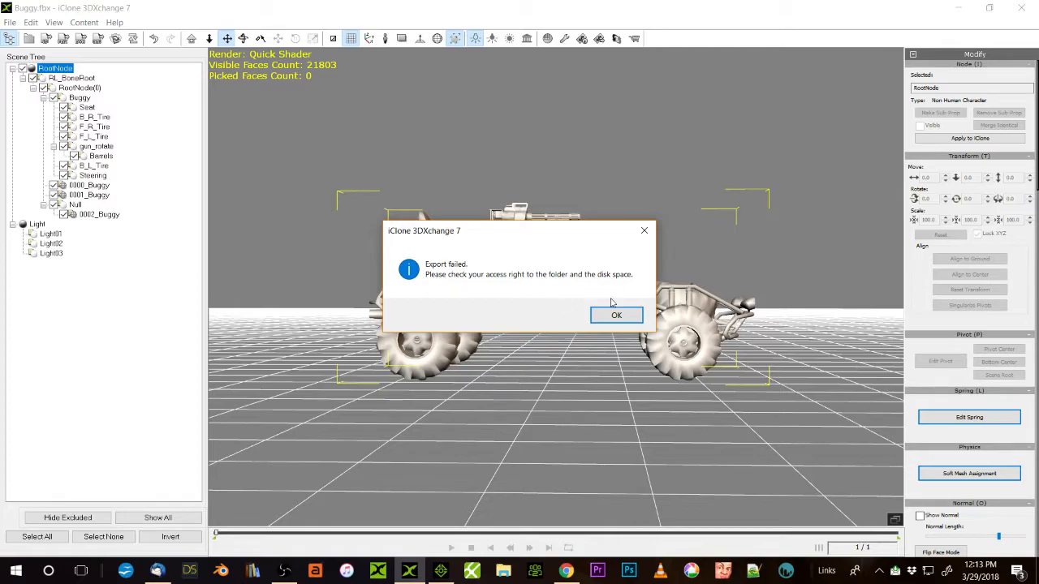
pyautogui.click(617, 315)
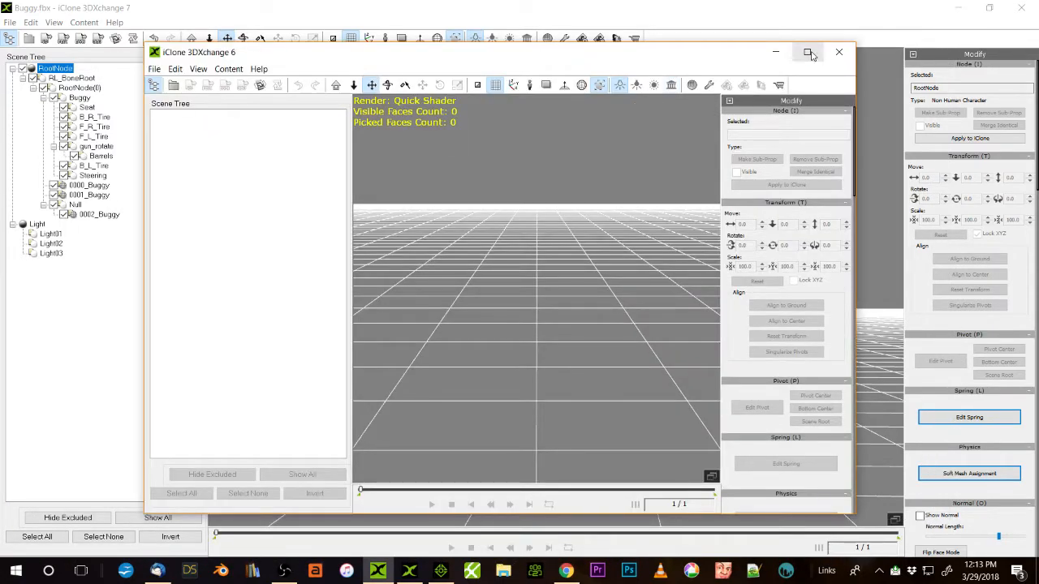
# Step: Maximize the 3DXchange 6 window and pick Buggy.fbx to open
pyautogui.click(809, 52)
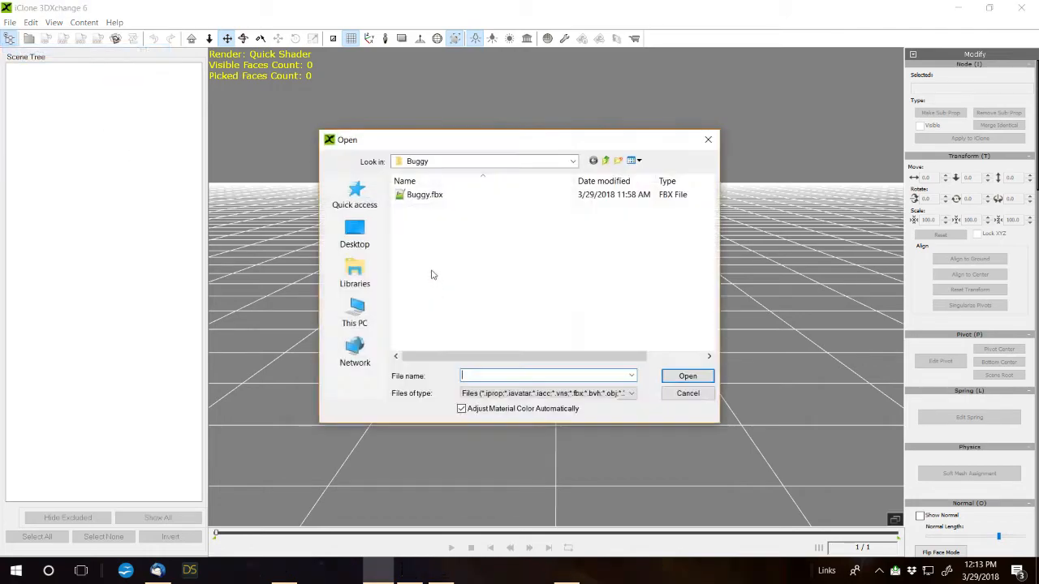
pyautogui.click(688, 376)
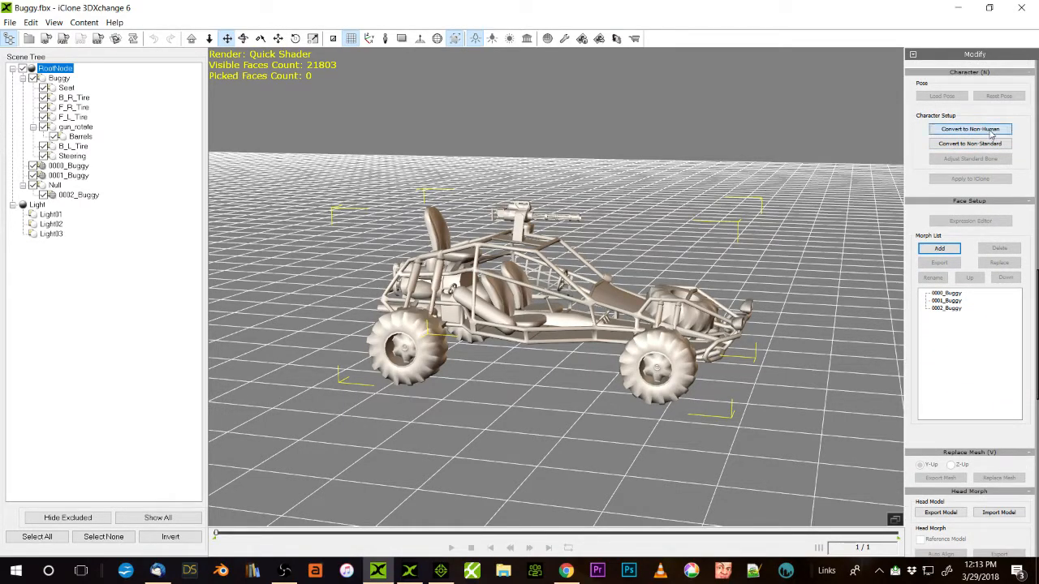
# Step: Convert the Buggy to a non-human character in 3DXchange 6 with the default bone setup
pyautogui.click(971, 130)
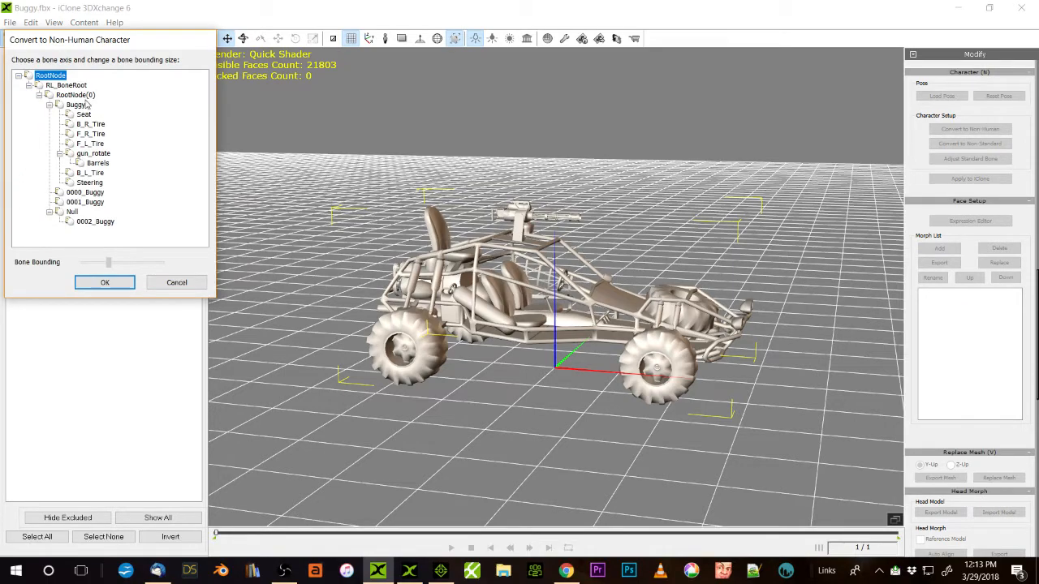
pyautogui.click(104, 282)
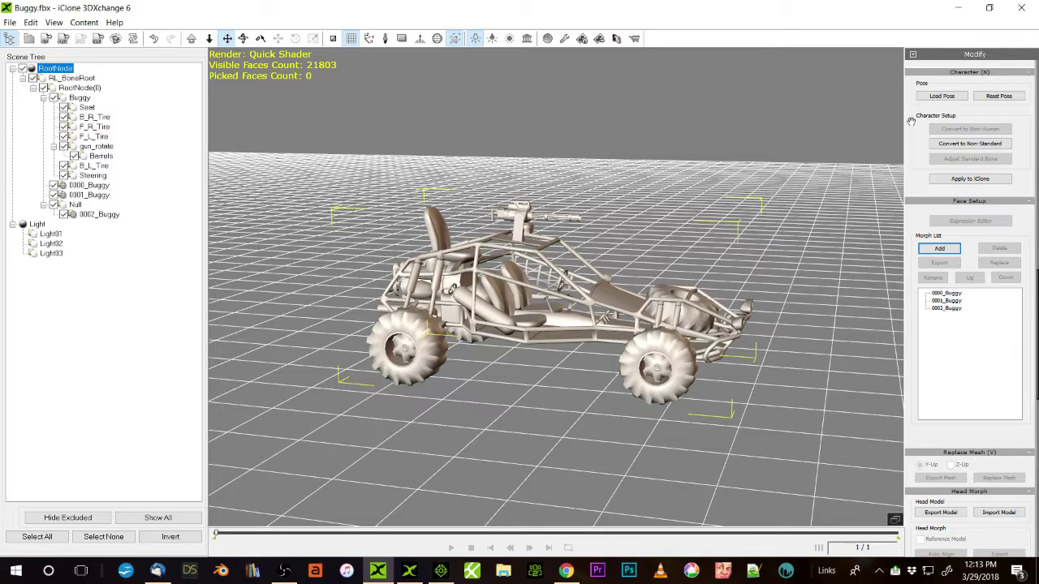
# Step: Export the Buggy as iClone content, replacing the existing Buggy.iAvatar; export succeeds
pyautogui.click(10, 23)
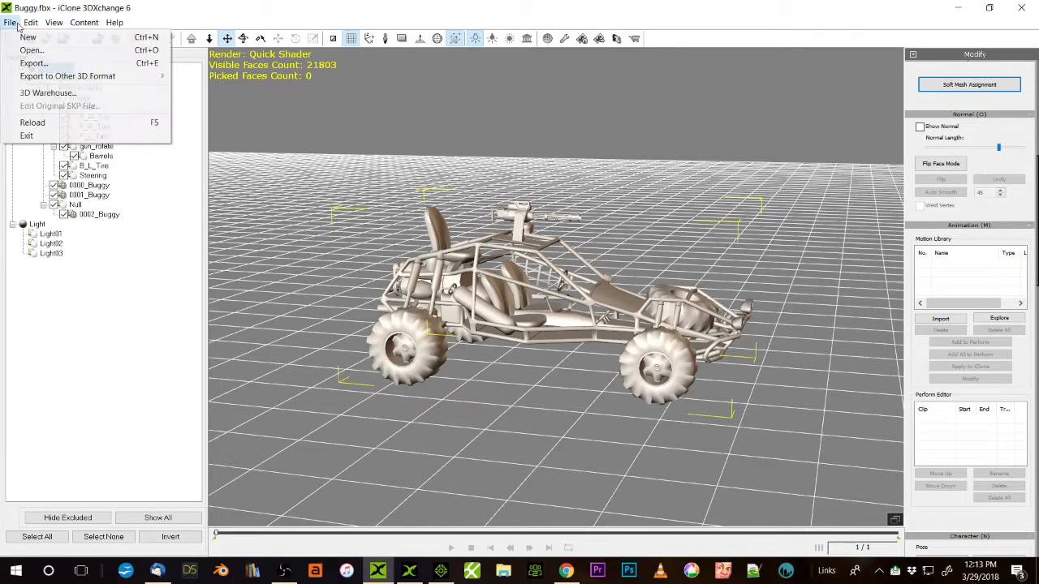
pyautogui.moveTo(32, 35)
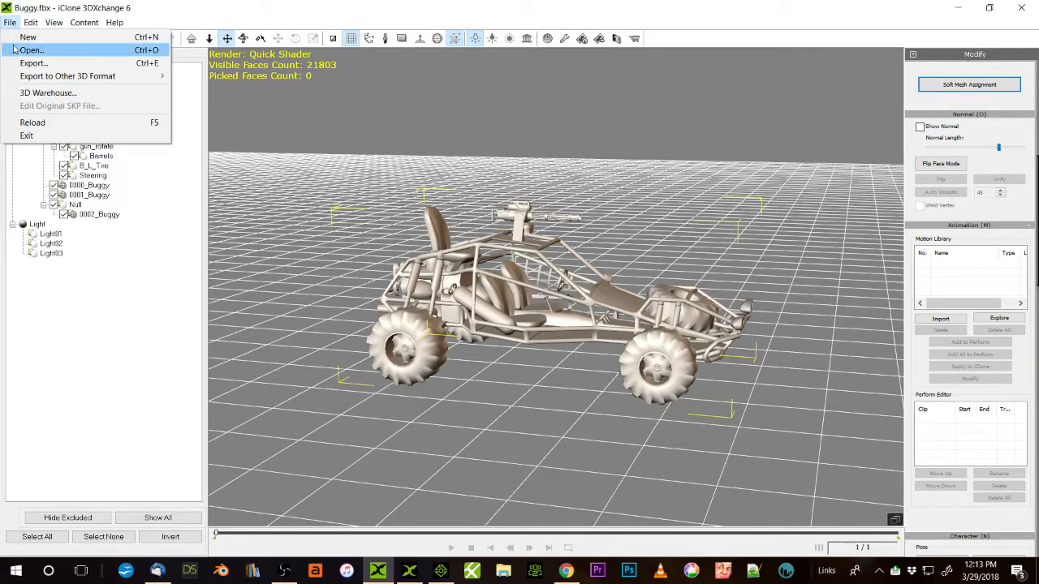
pyautogui.click(39, 64)
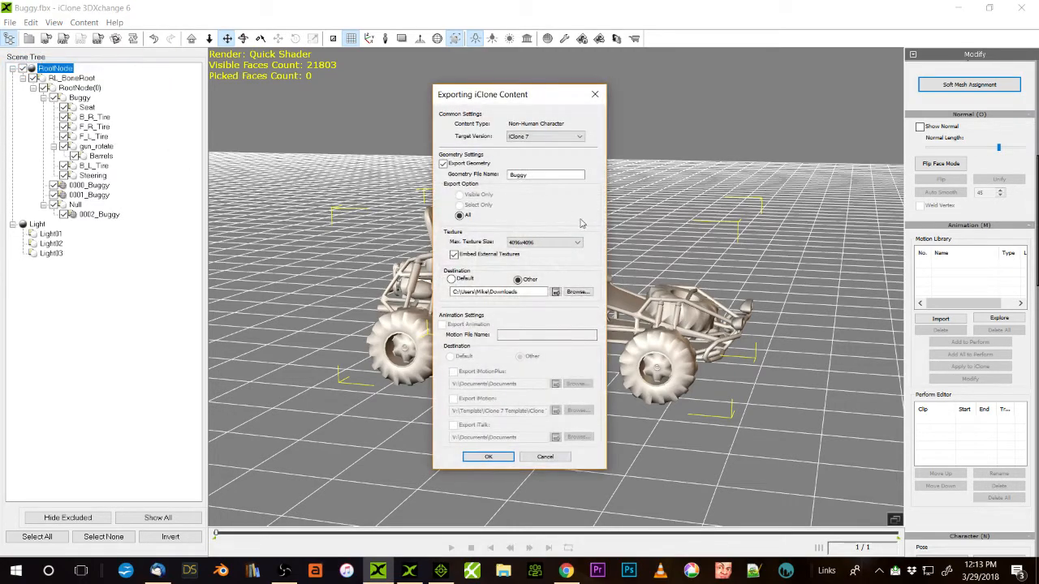
pyautogui.click(546, 334)
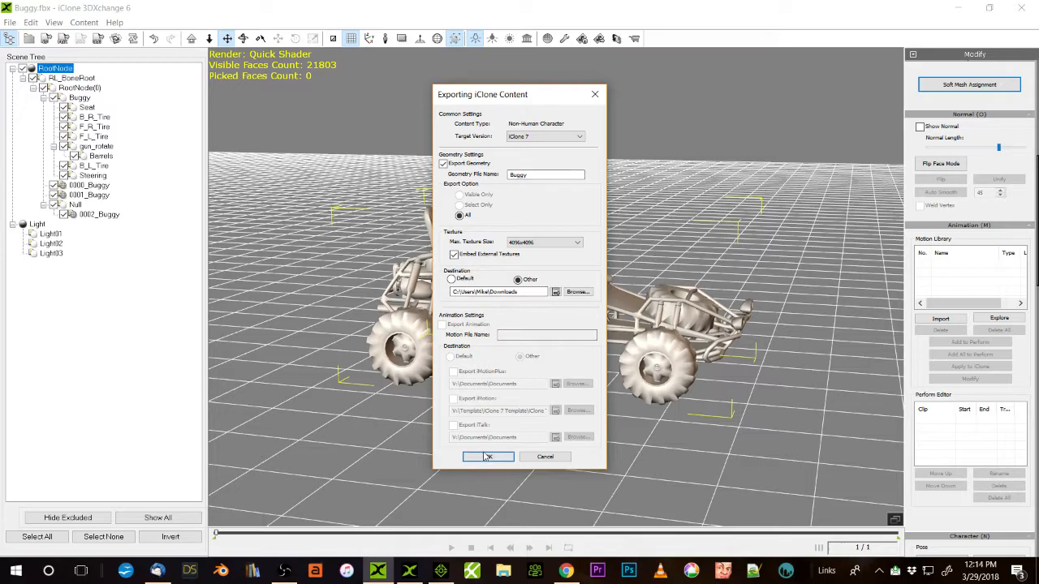
pyautogui.click(487, 458)
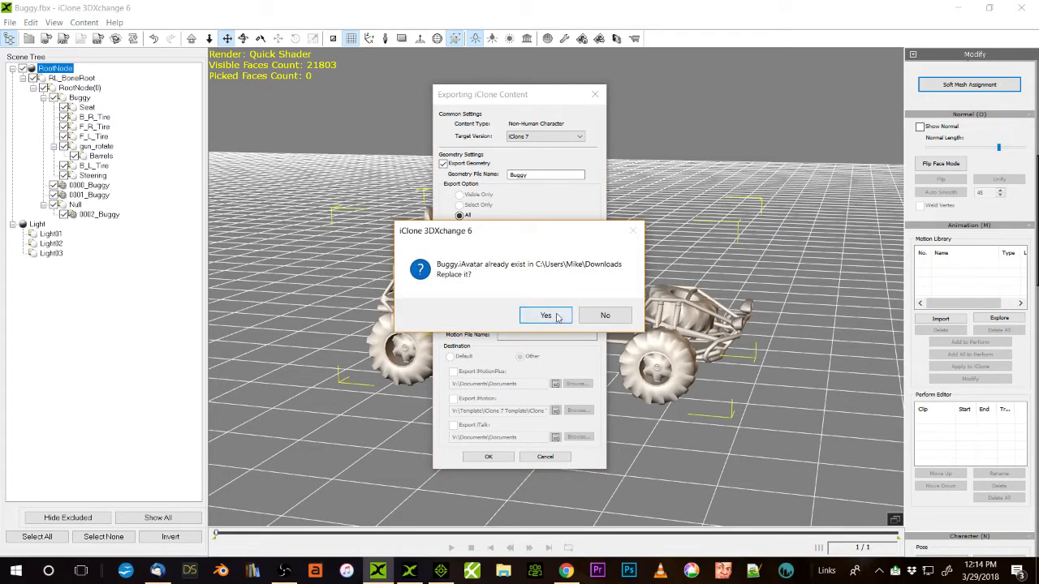
pyautogui.click(545, 315)
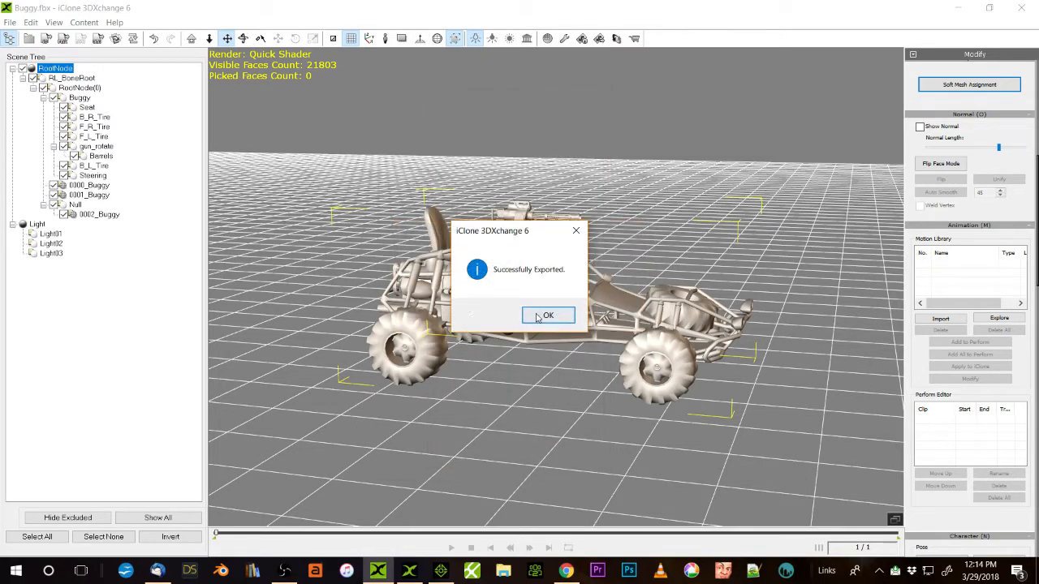
pyautogui.click(548, 315)
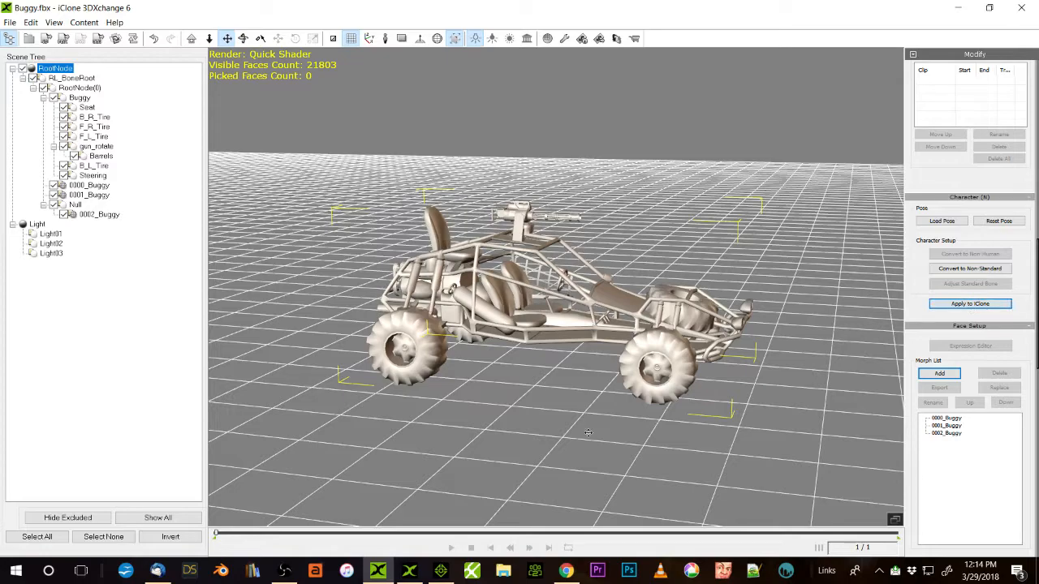
pyautogui.moveTo(478, 478)
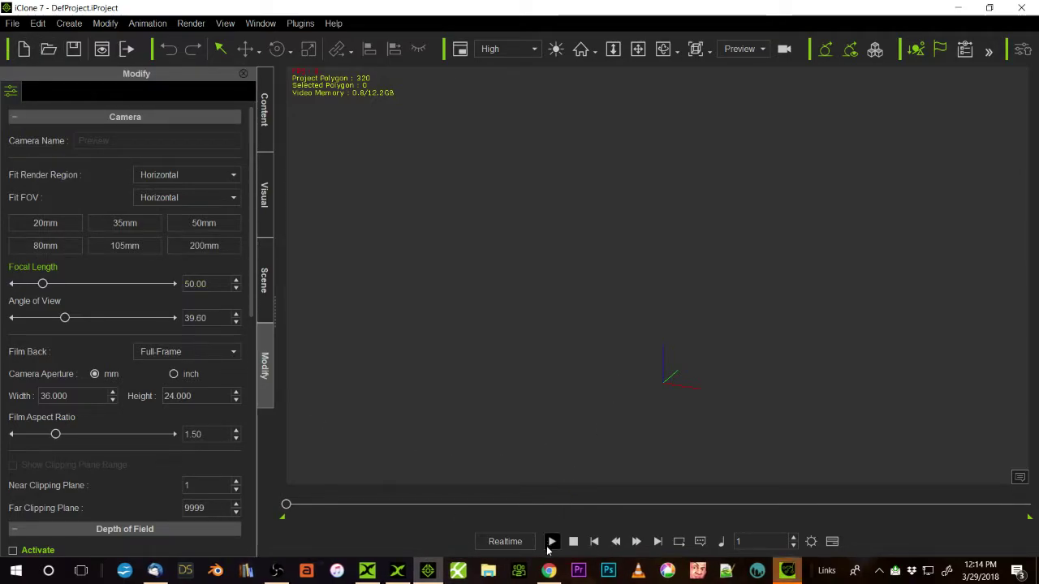
pyautogui.moveTo(549, 571)
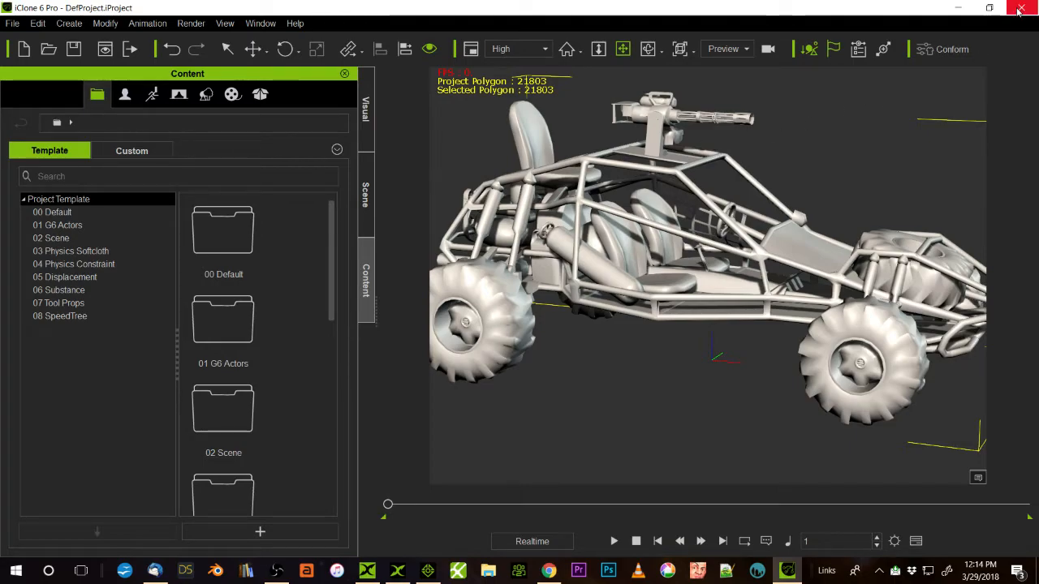
# Step: Discard the current iClone 7 project and drag the converted buggy avatar into the scene
pyautogui.click(1019, 8)
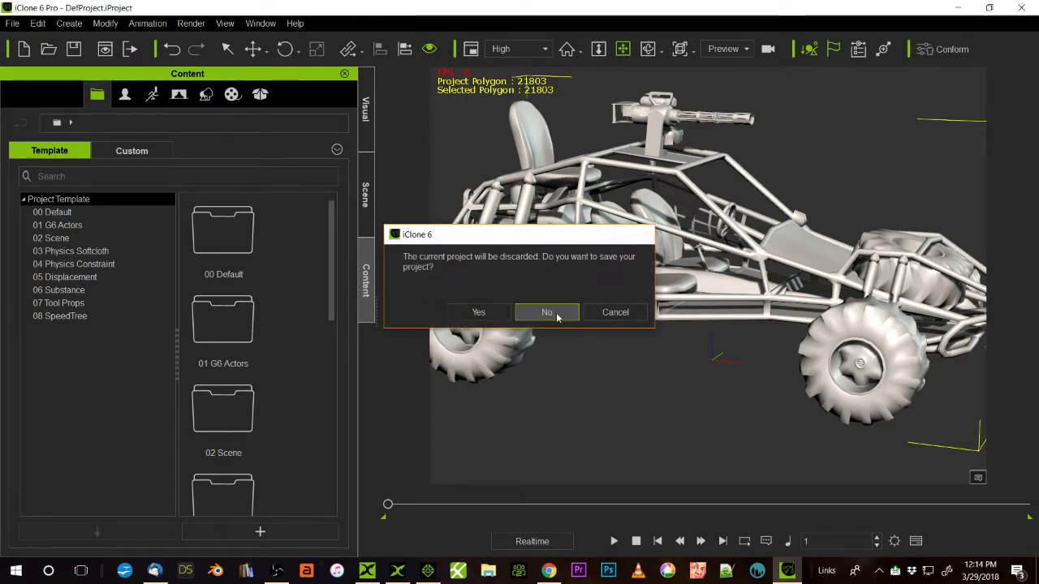
pyautogui.click(546, 311)
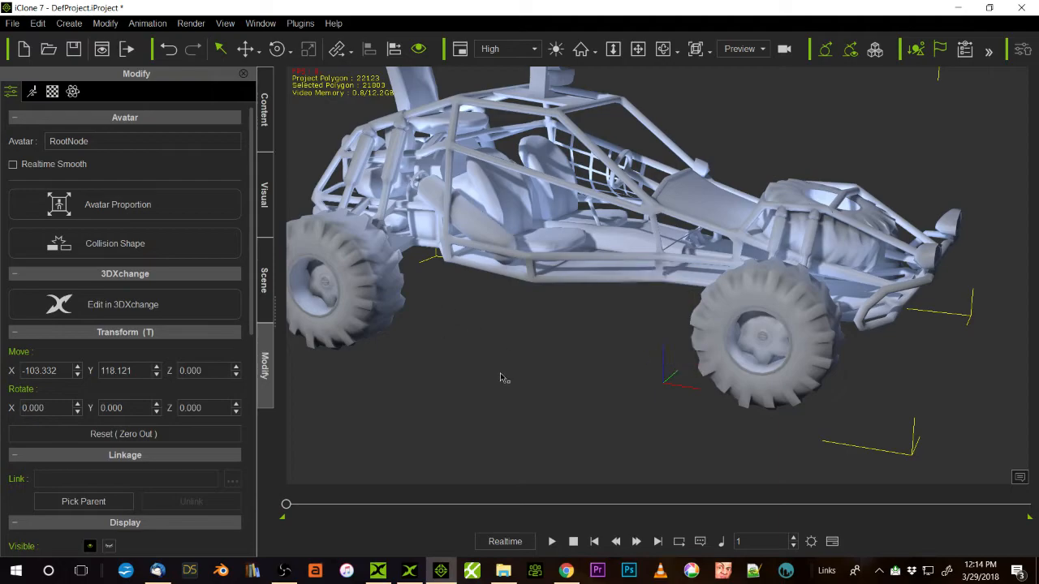
pyautogui.moveTo(531, 336)
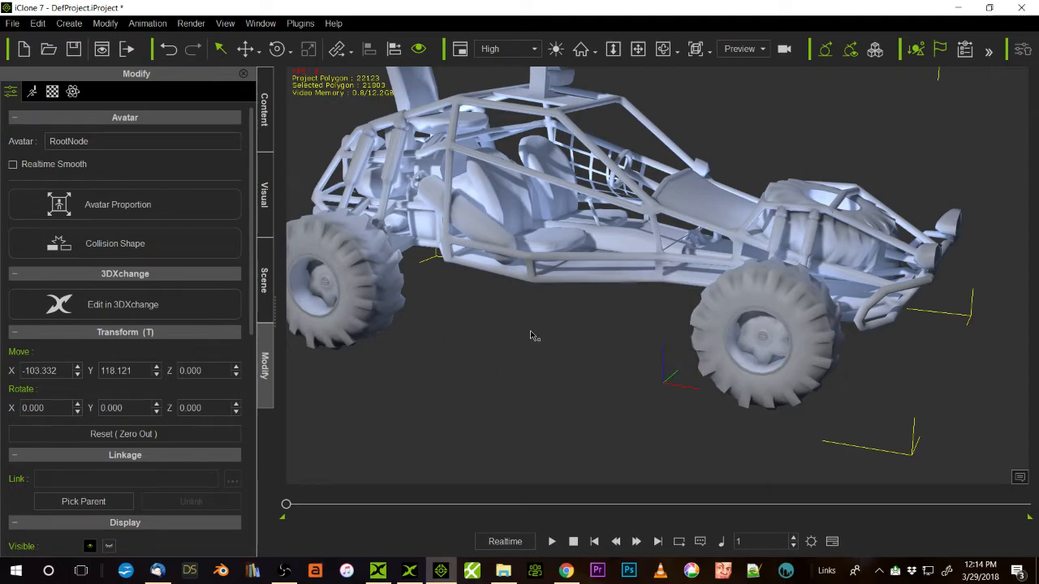
pyautogui.moveTo(533, 336); pyautogui.dragTo(649, 279)
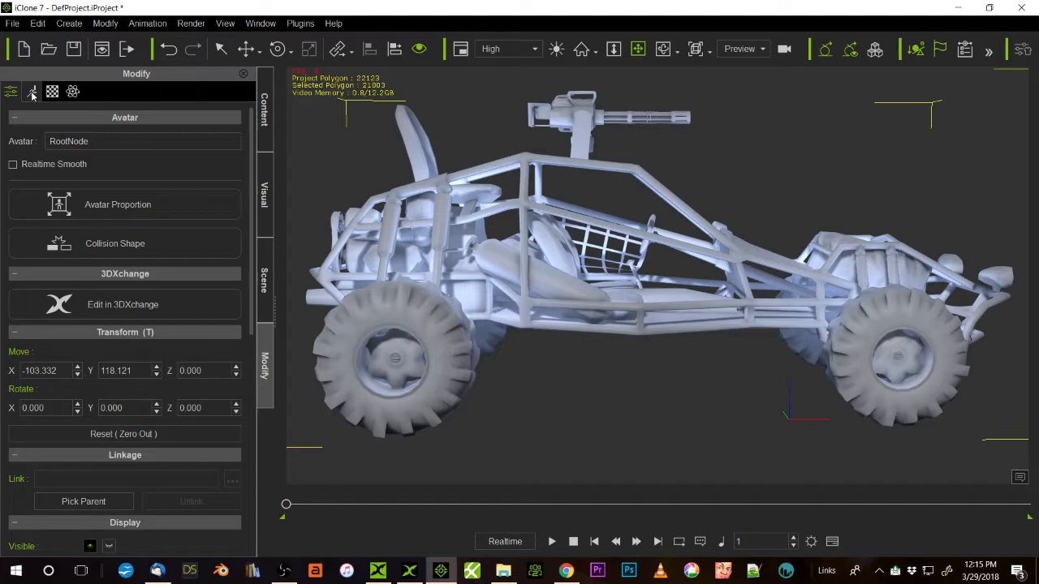
# Step: Enter Edit Motion Layer, expand RootNode and Buggy bones, and scrub to later frames
pyautogui.click(32, 91)
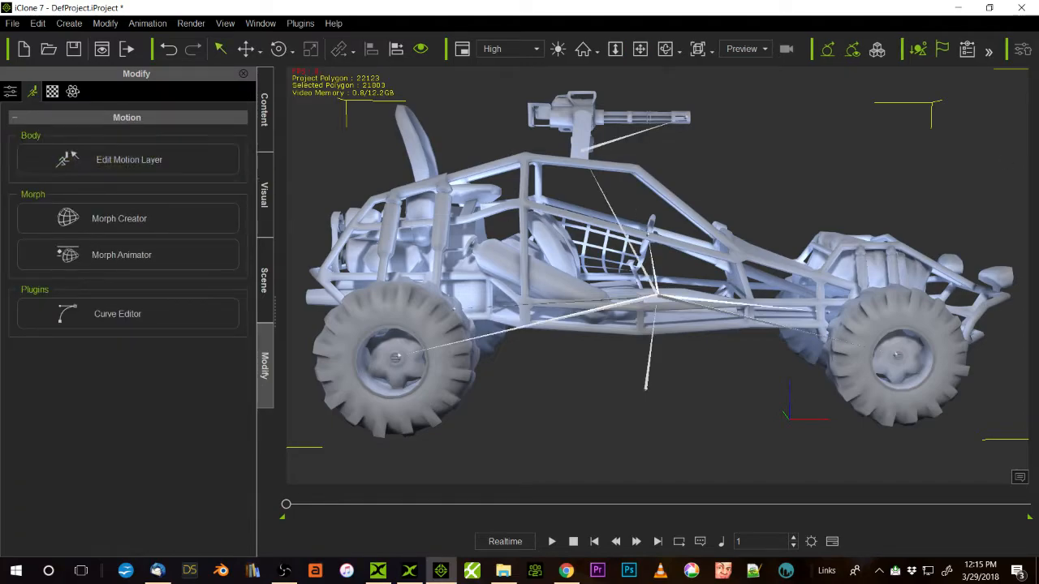
pyautogui.click(128, 159)
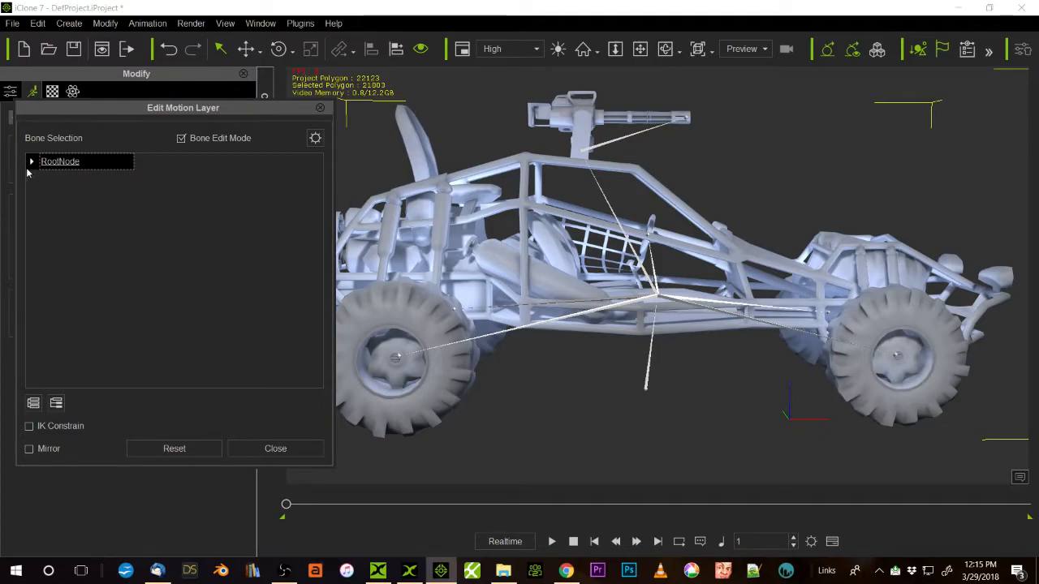
pyautogui.click(32, 161)
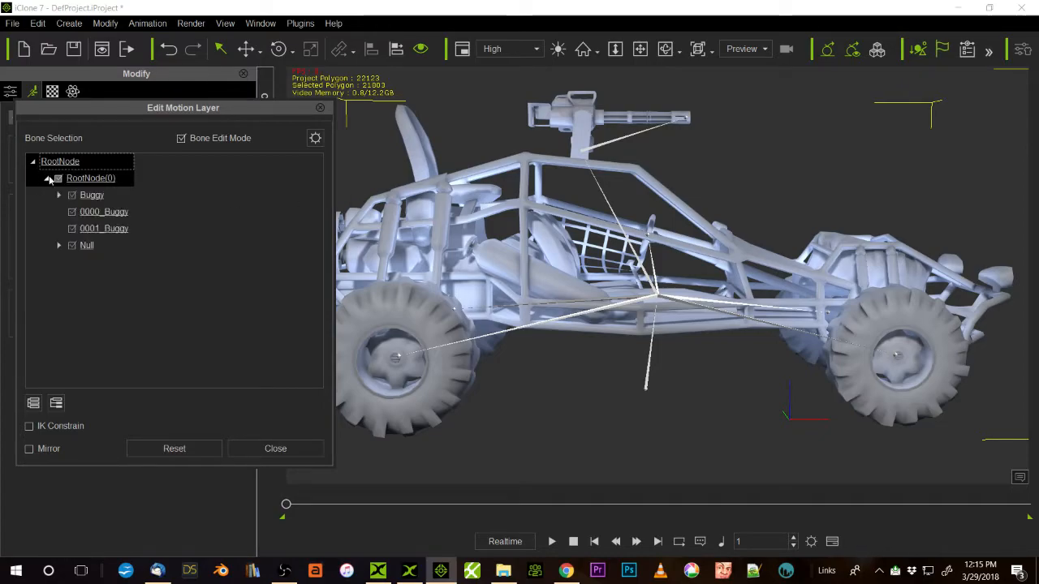
pyautogui.click(59, 195)
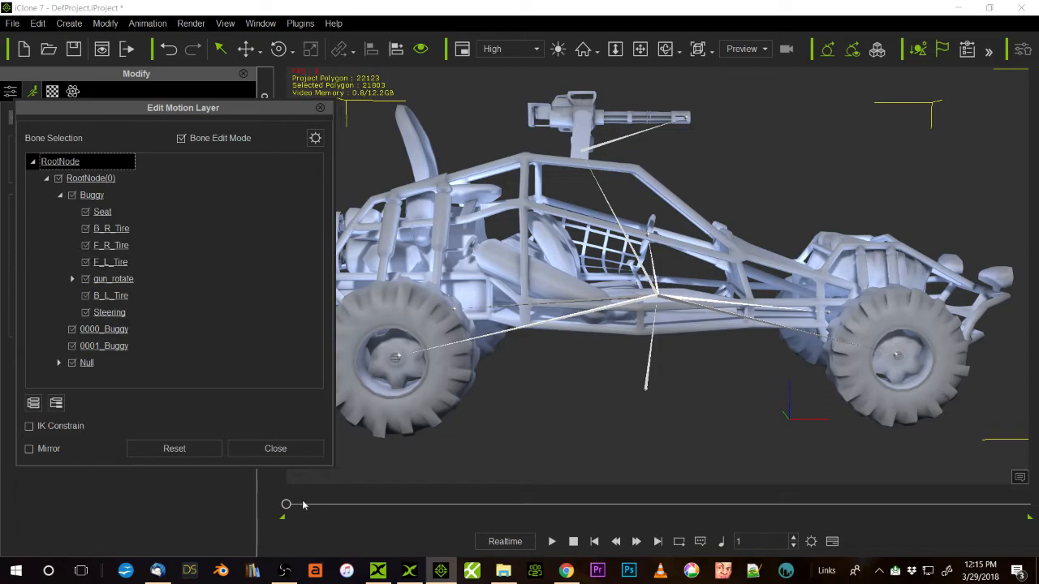
pyautogui.moveTo(286, 504); pyautogui.dragTo(347, 504)
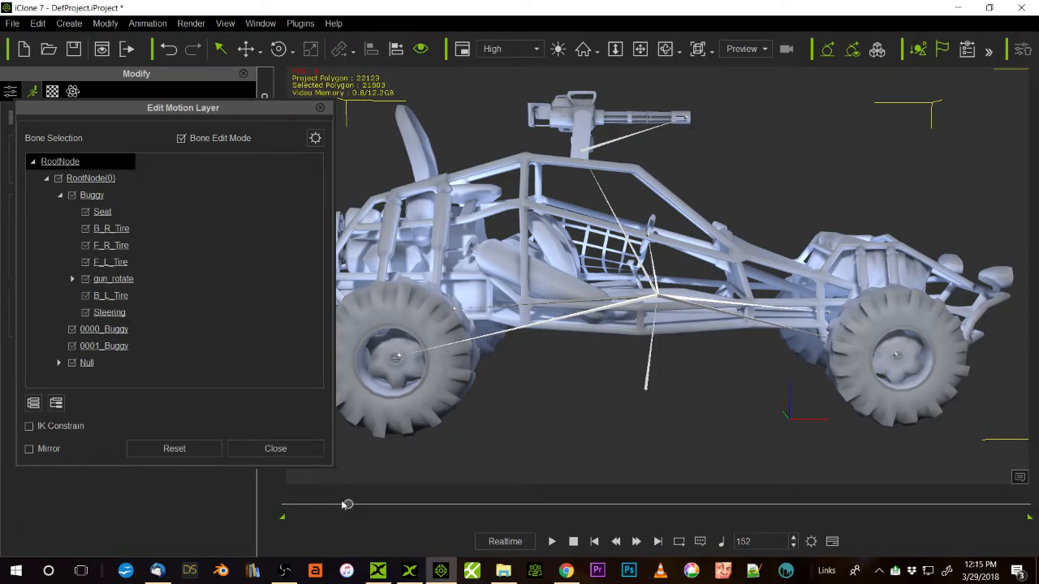
pyautogui.moveTo(348, 503); pyautogui.dragTo(550, 503)
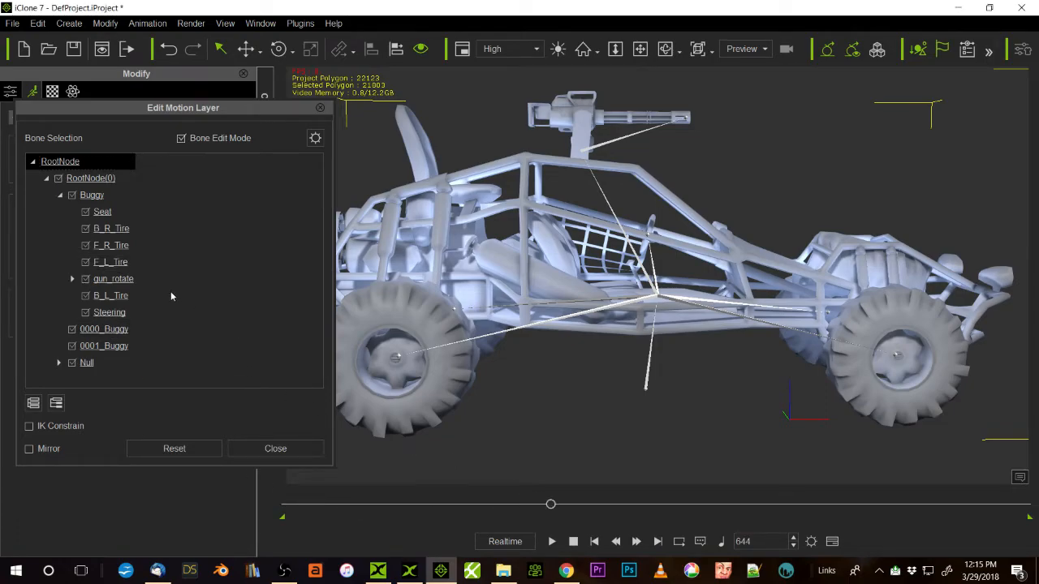
# Step: Check B_R_Tire, F_R_Tire and gun_rotate bones at several frames, then exit bone editing
pyautogui.click(110, 228)
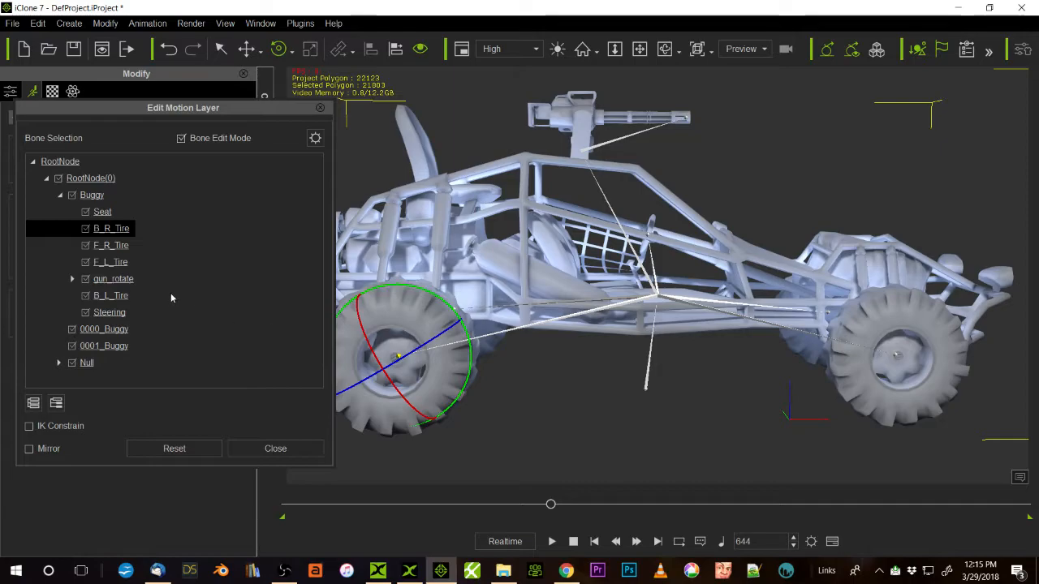
pyautogui.click(110, 245)
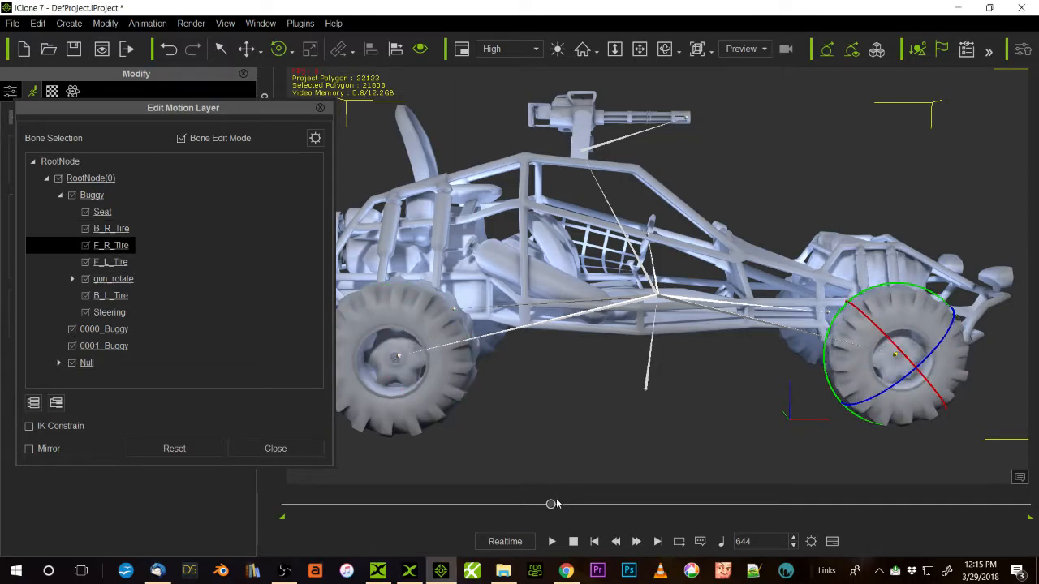
pyautogui.moveTo(552, 504); pyautogui.dragTo(293, 503)
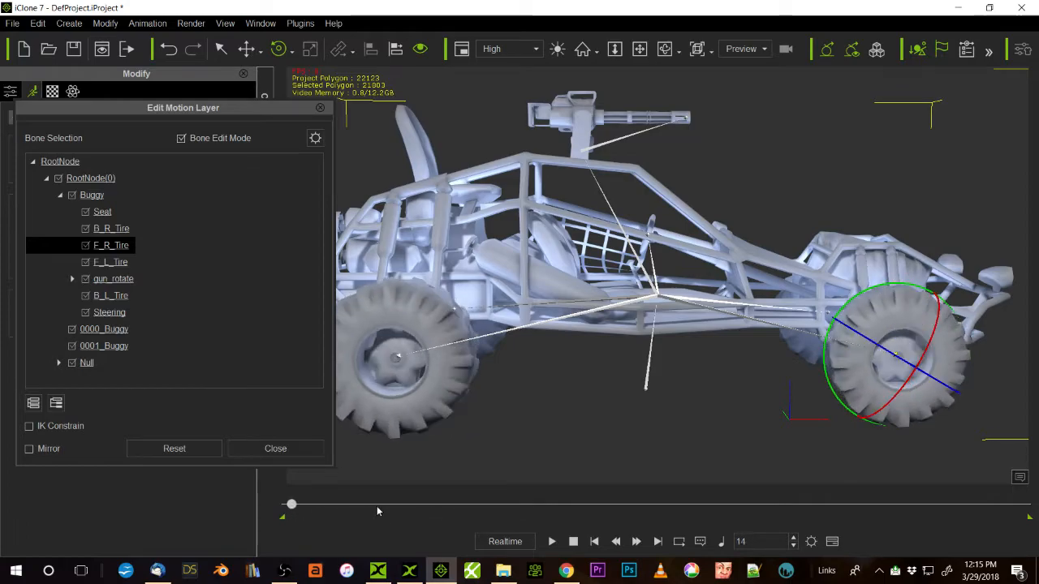
pyautogui.moveTo(291, 503); pyautogui.dragTo(585, 503)
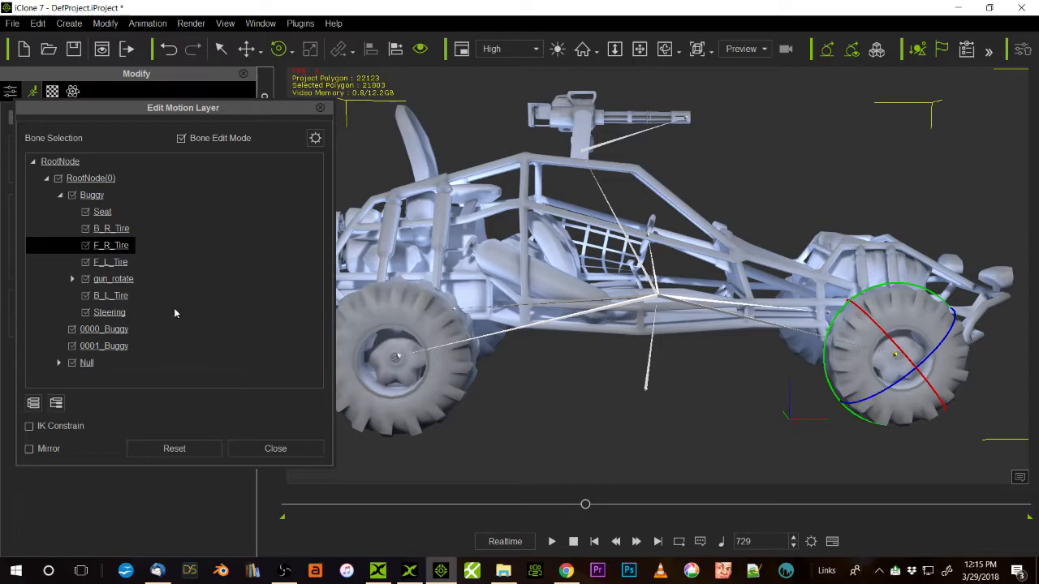
pyautogui.moveTo(182, 270)
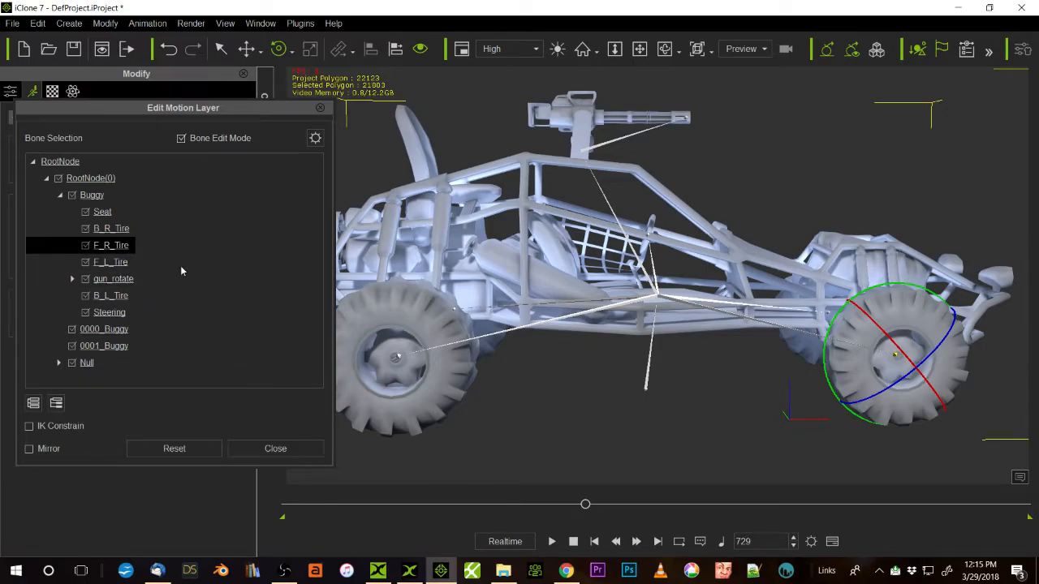
pyautogui.click(114, 279)
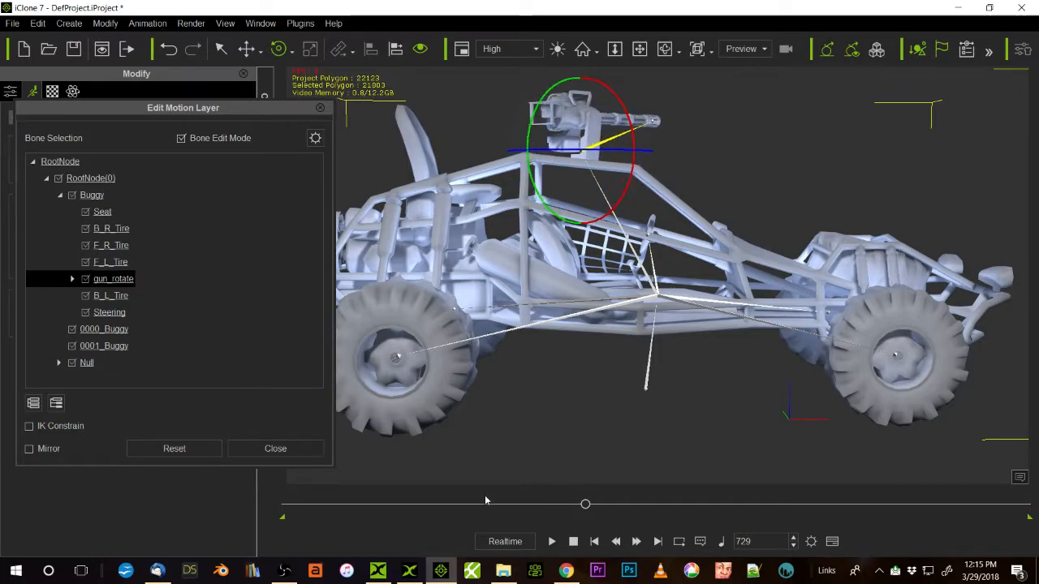
pyautogui.moveTo(584, 503); pyautogui.dragTo(513, 503)
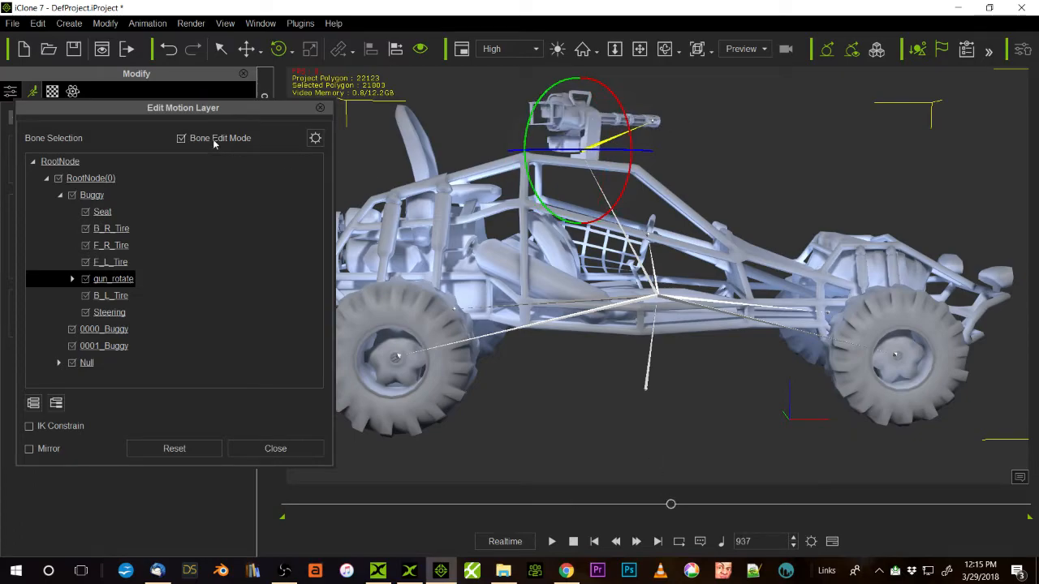
pyautogui.click(276, 449)
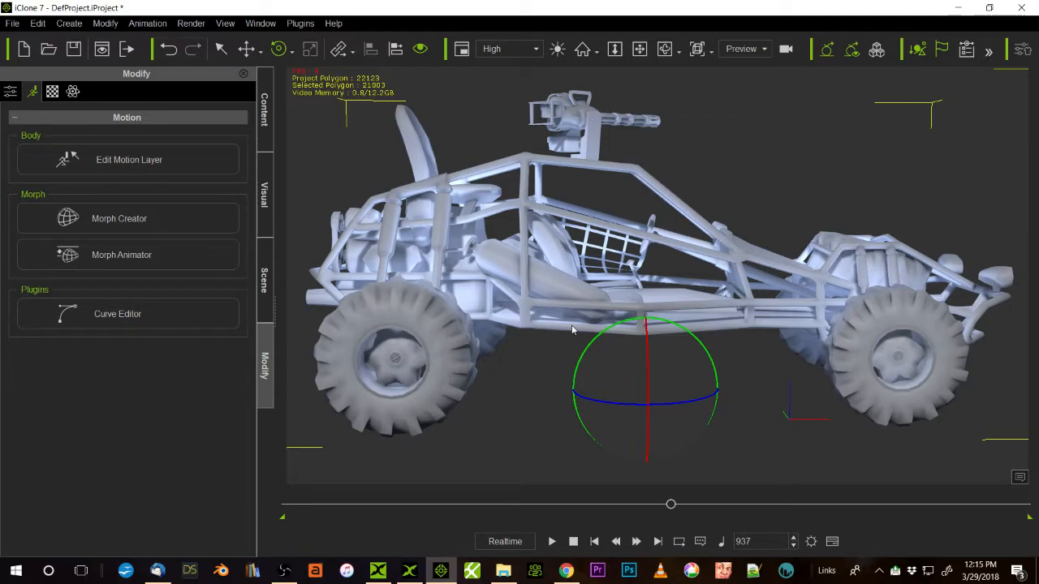
pyautogui.moveTo(570, 245)
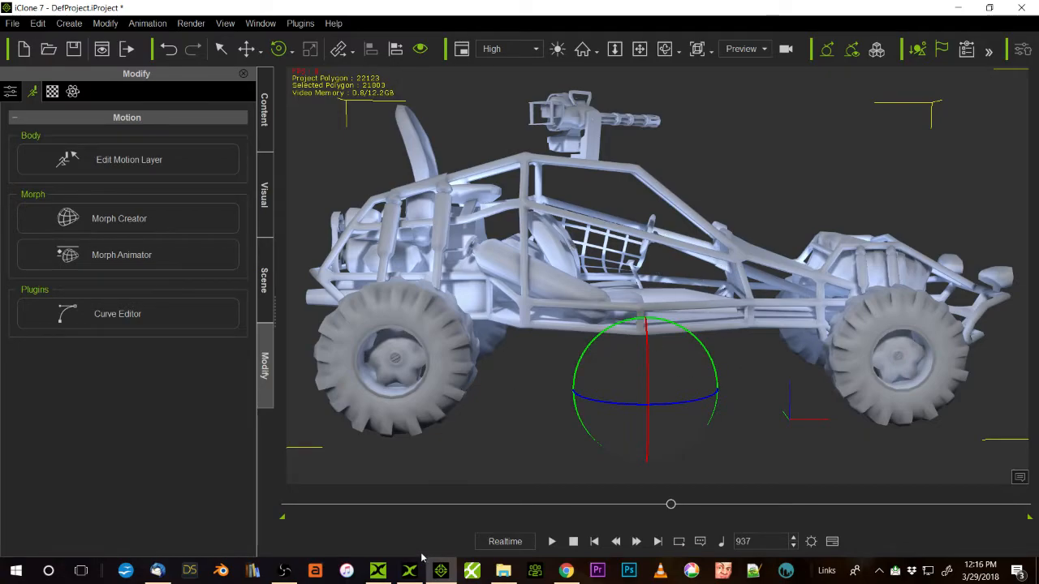
# Step: In 3DXchange 7, export the buggy as FBX with Include Geometry; the export fails with a folder-access error
pyautogui.click(441, 568)
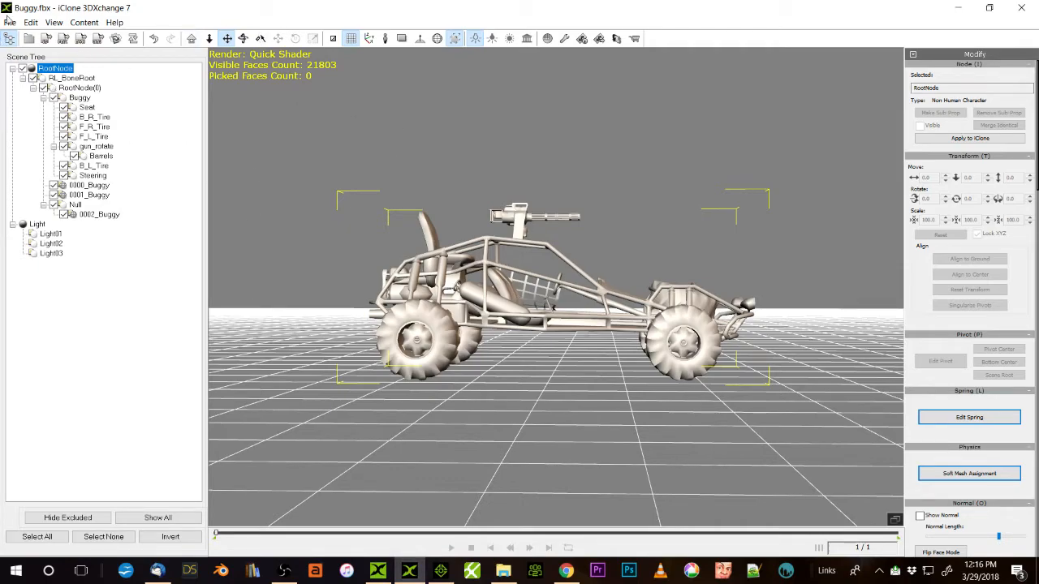
pyautogui.click(10, 23)
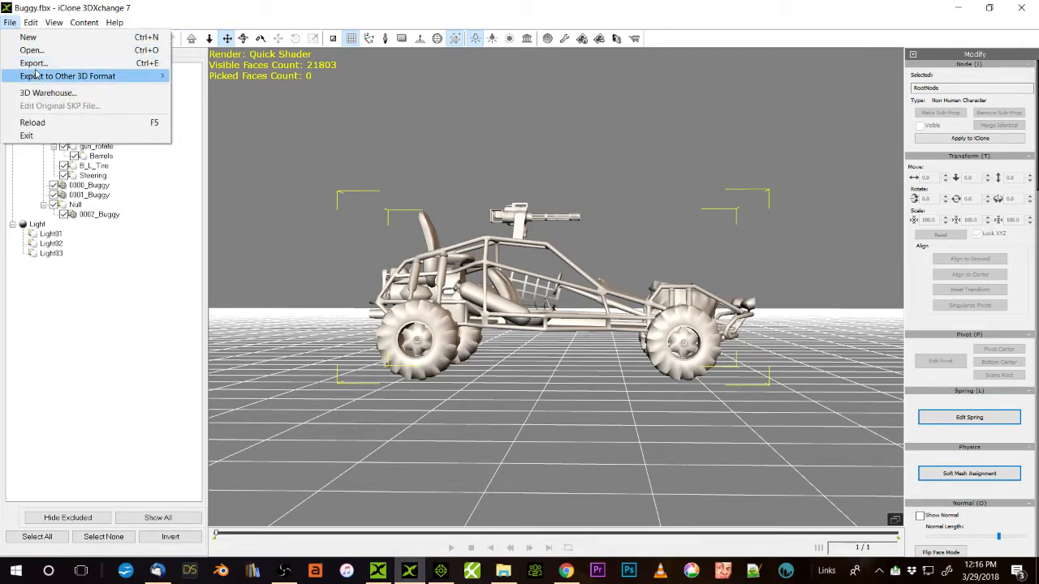
pyautogui.moveTo(39, 63)
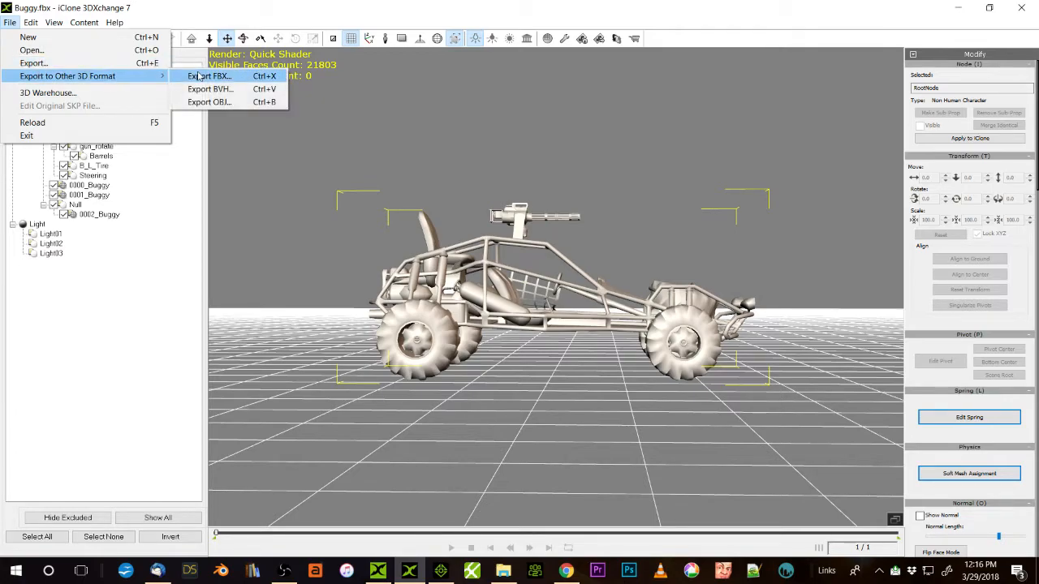
pyautogui.click(208, 77)
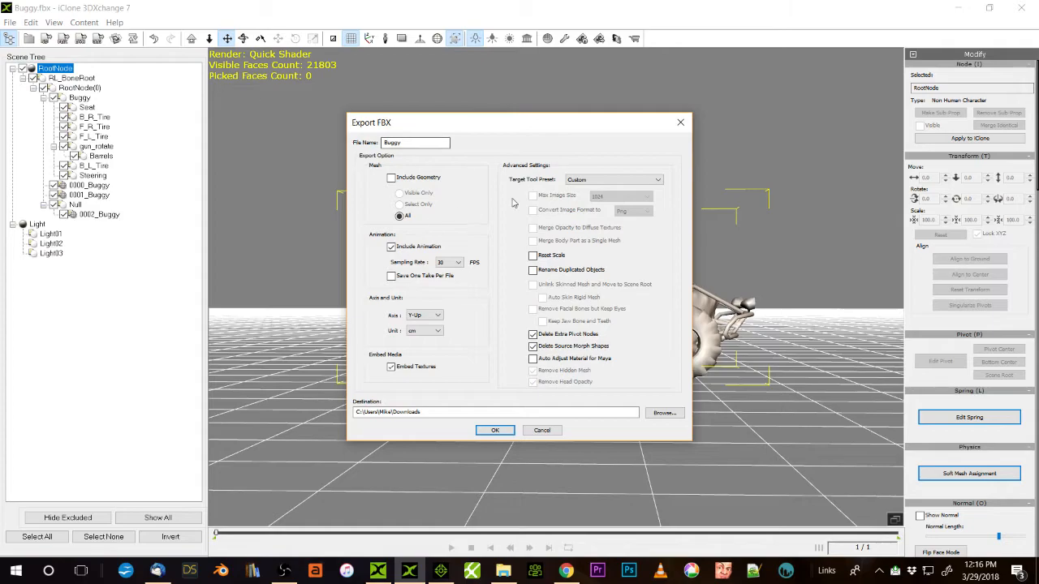
pyautogui.click(390, 177)
pyautogui.write('3')
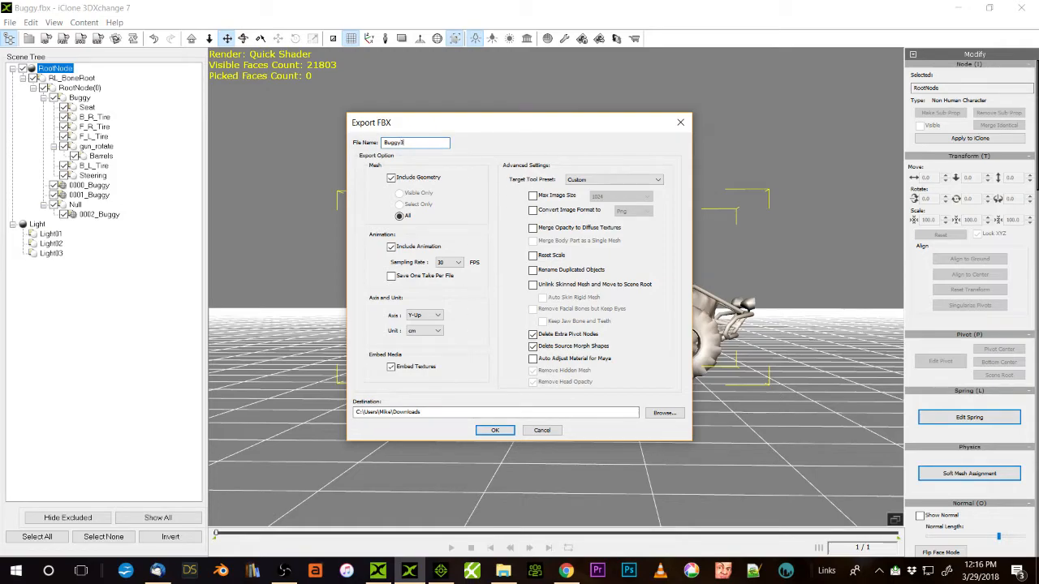
pyautogui.click(494, 430)
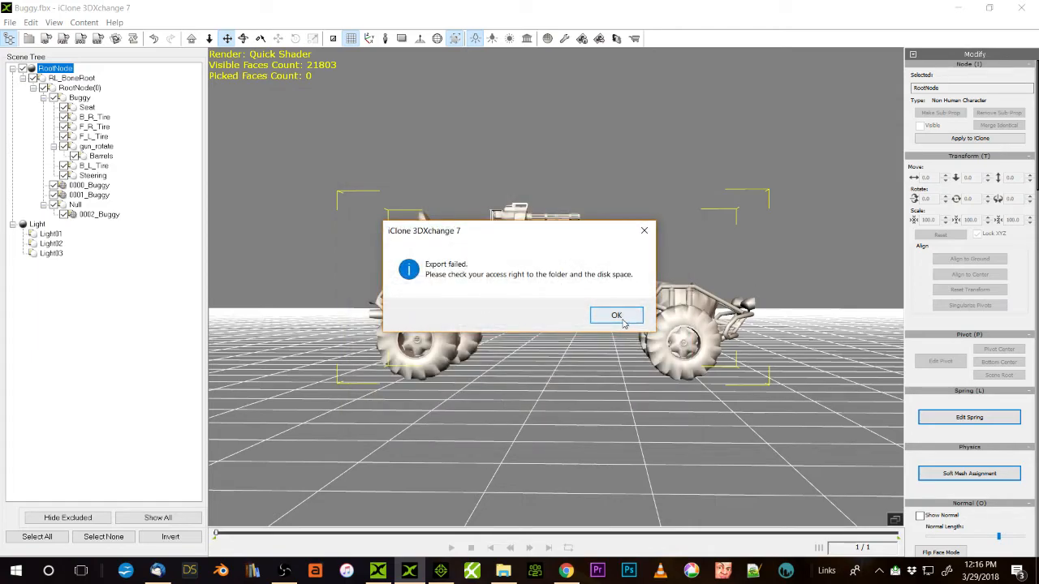
# Step: Dismiss the FBX export-failed notice and return to the buggy character scene
pyautogui.click(617, 315)
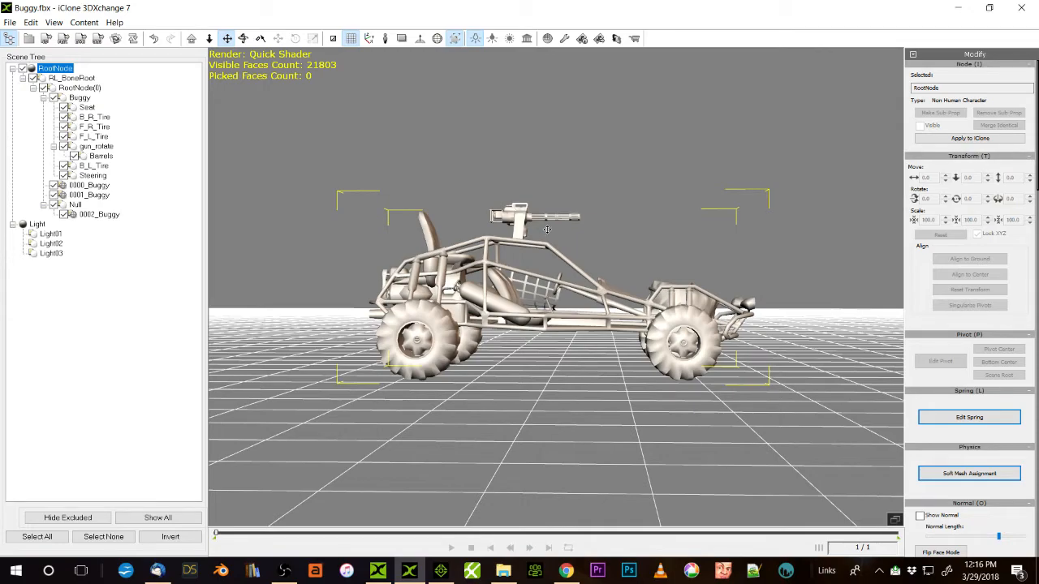
pyautogui.moveTo(636, 299)
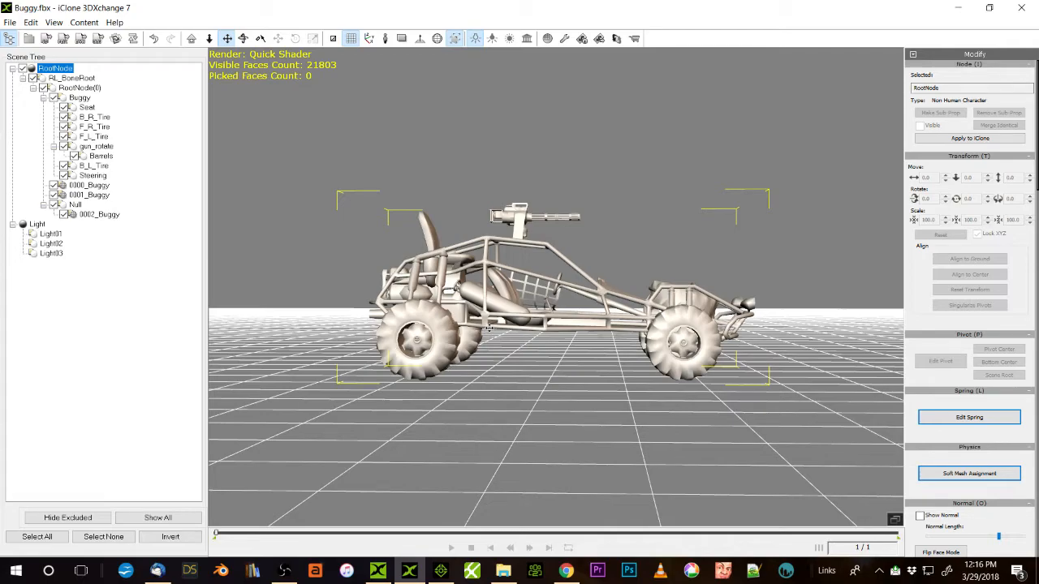
pyautogui.moveTo(595, 319)
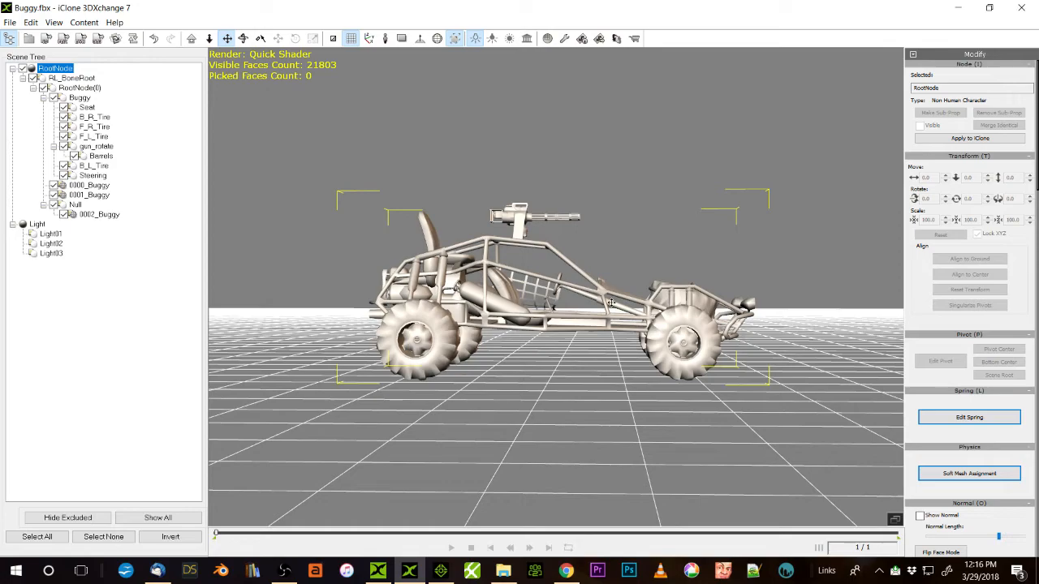
pyautogui.moveTo(791, 317)
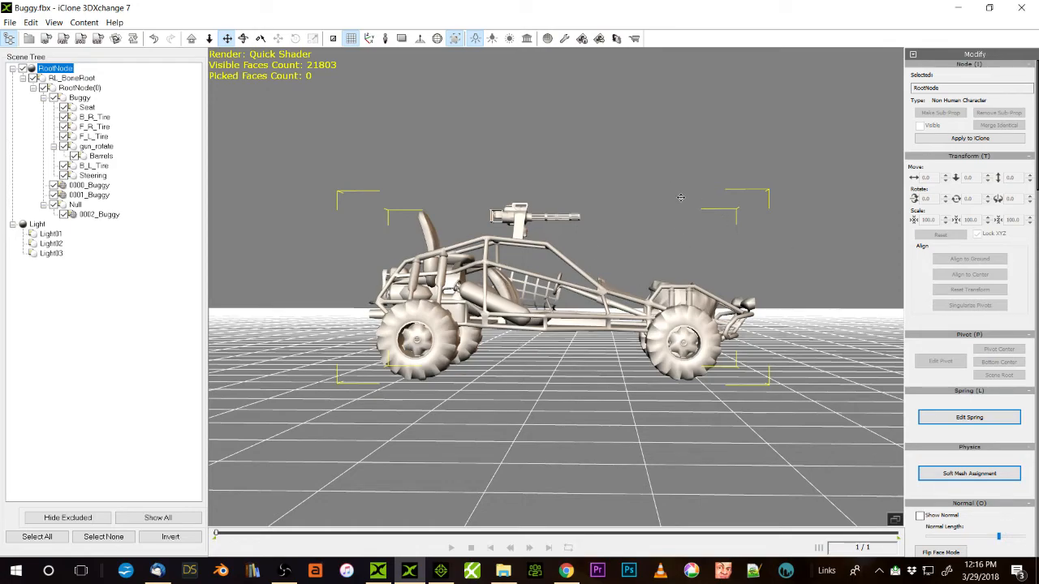
pyautogui.moveTo(542, 264)
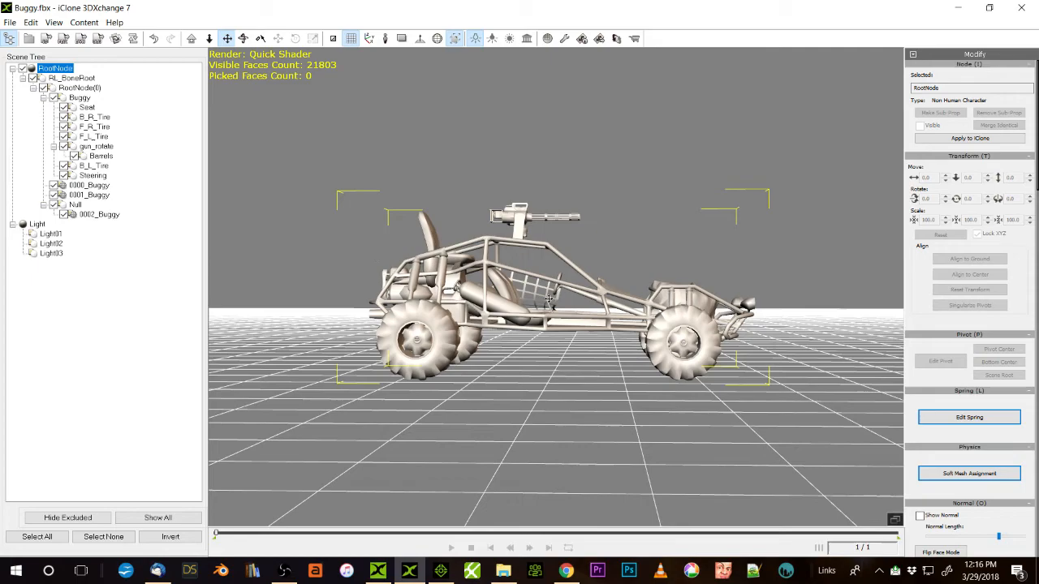
pyautogui.moveTo(367, 328)
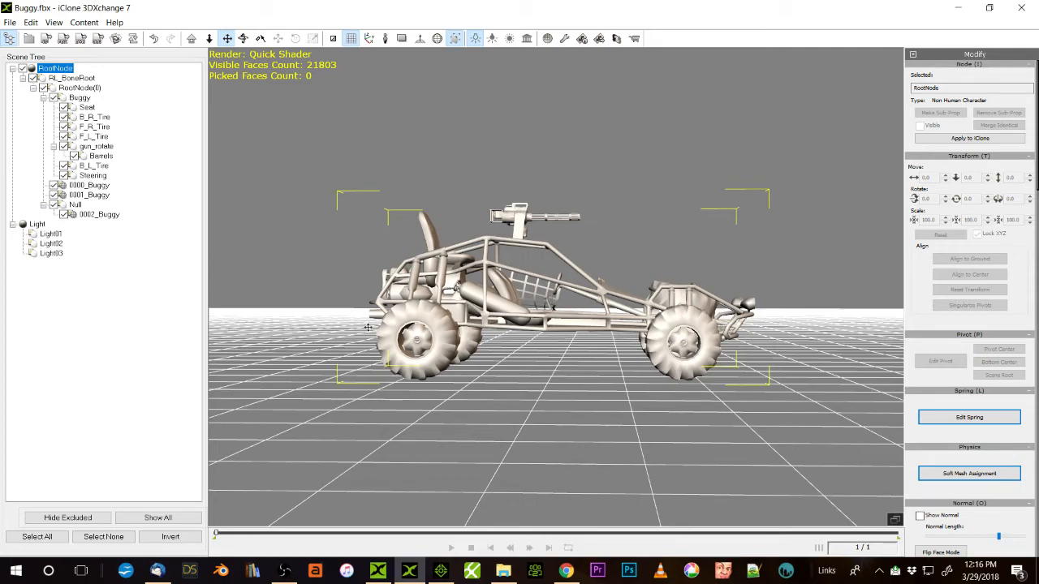